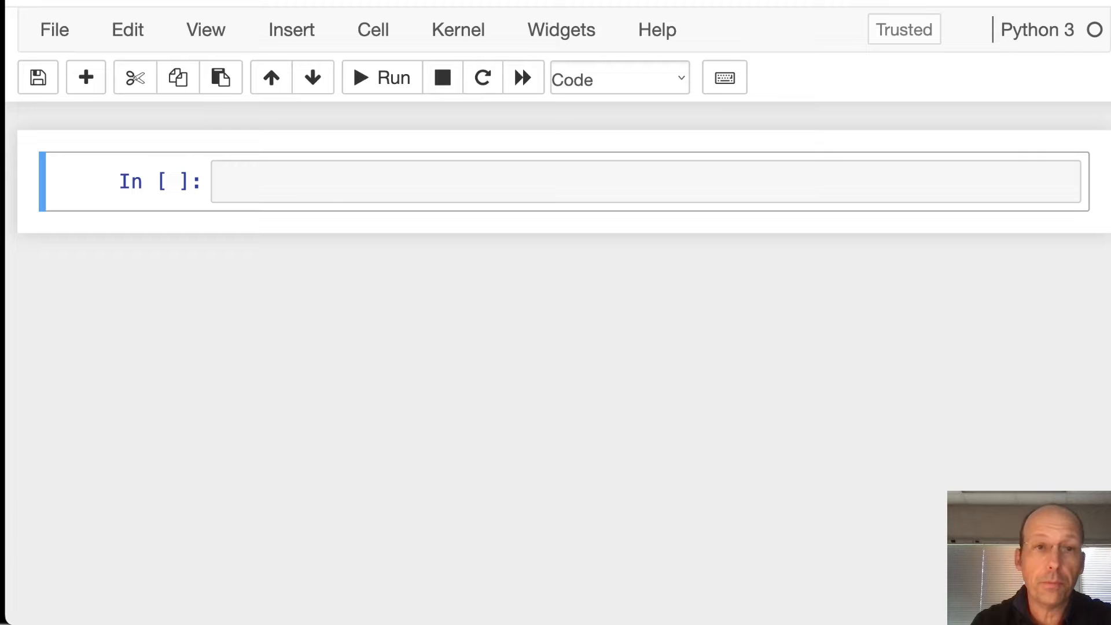
Step: Write 'import numpy as np' and 'import matplotlib.pyplot as plt' in the first cell
type("i")
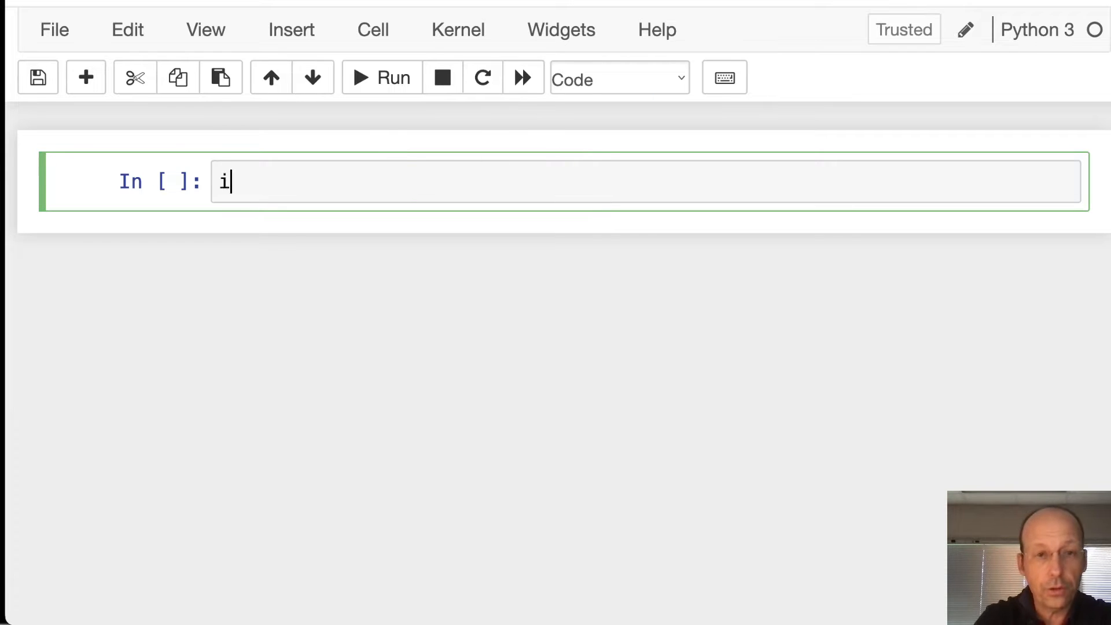
type("mport ny")
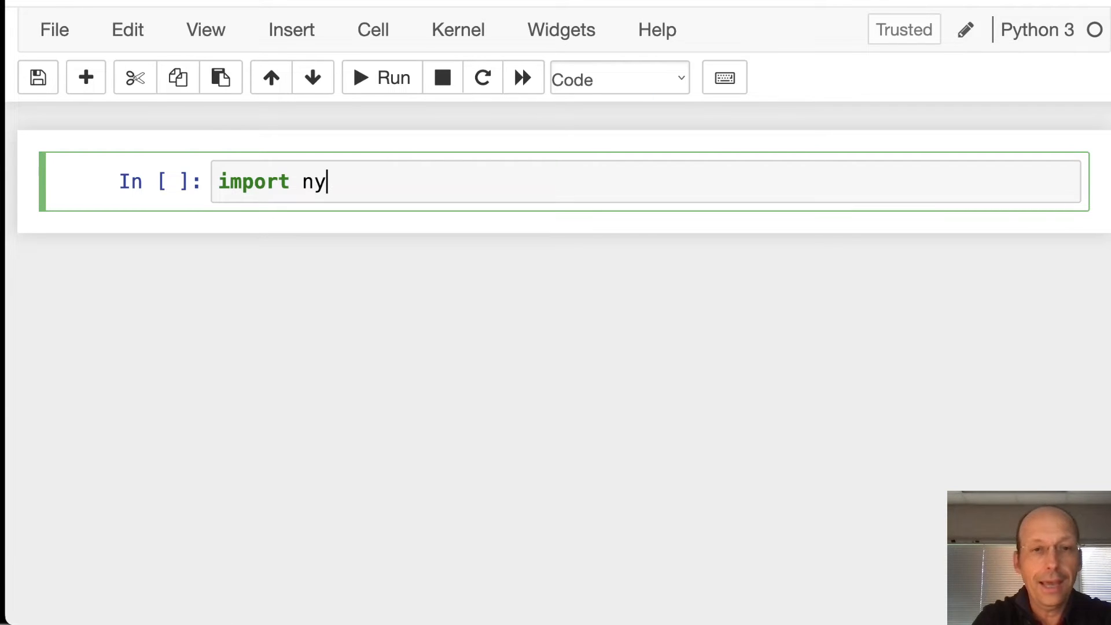
type("umpy p")
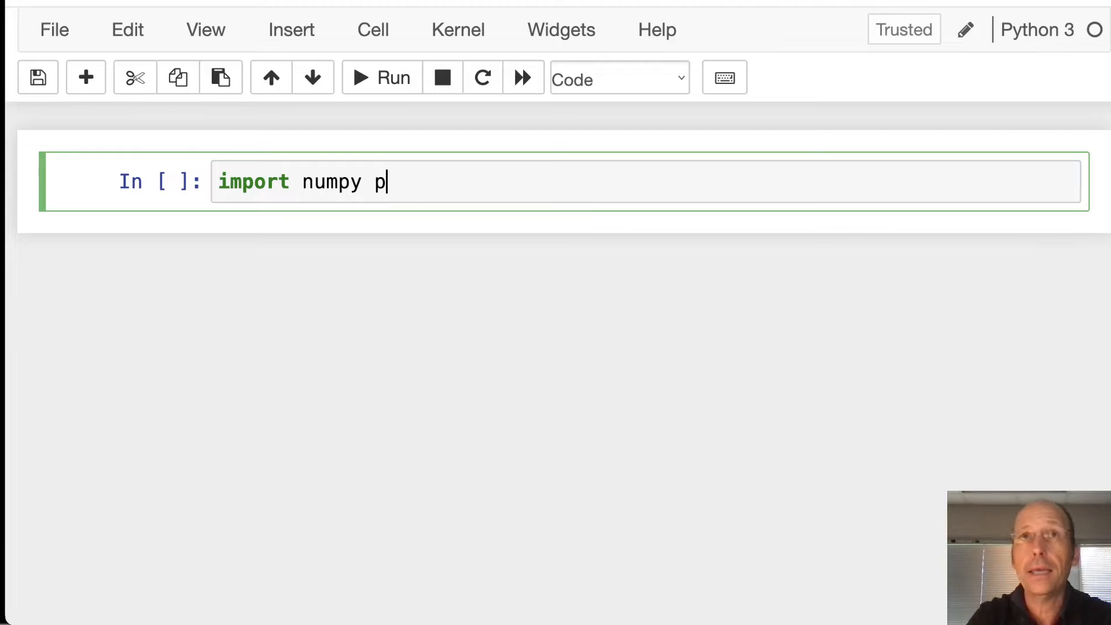
type("as np")
type("i")
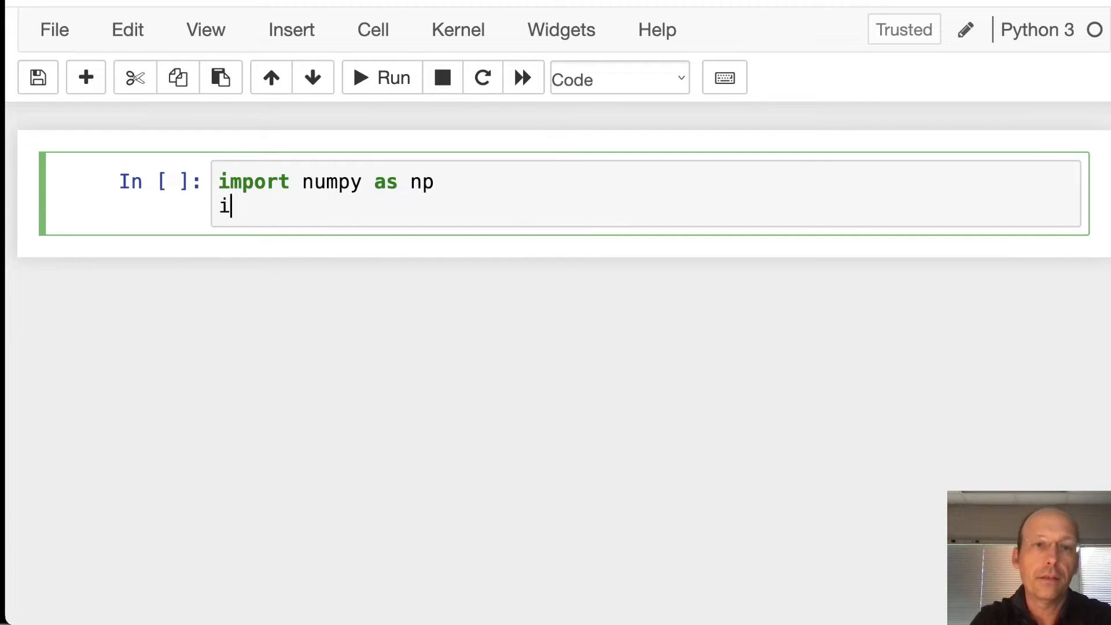
type("mport matplot")
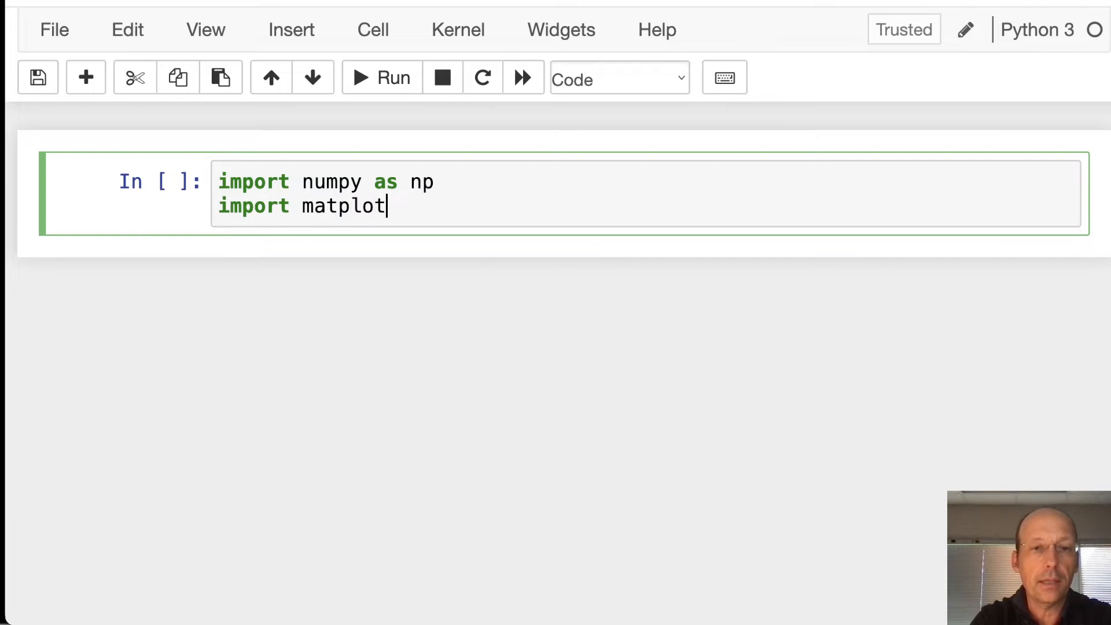
type("lib.pys")
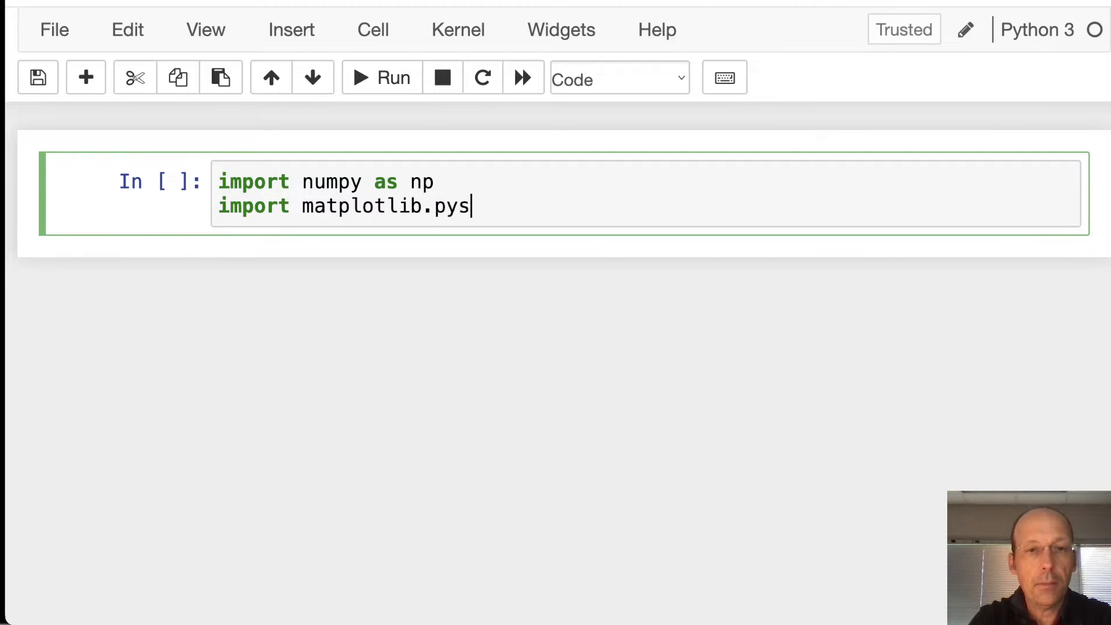
type("lot as plt")
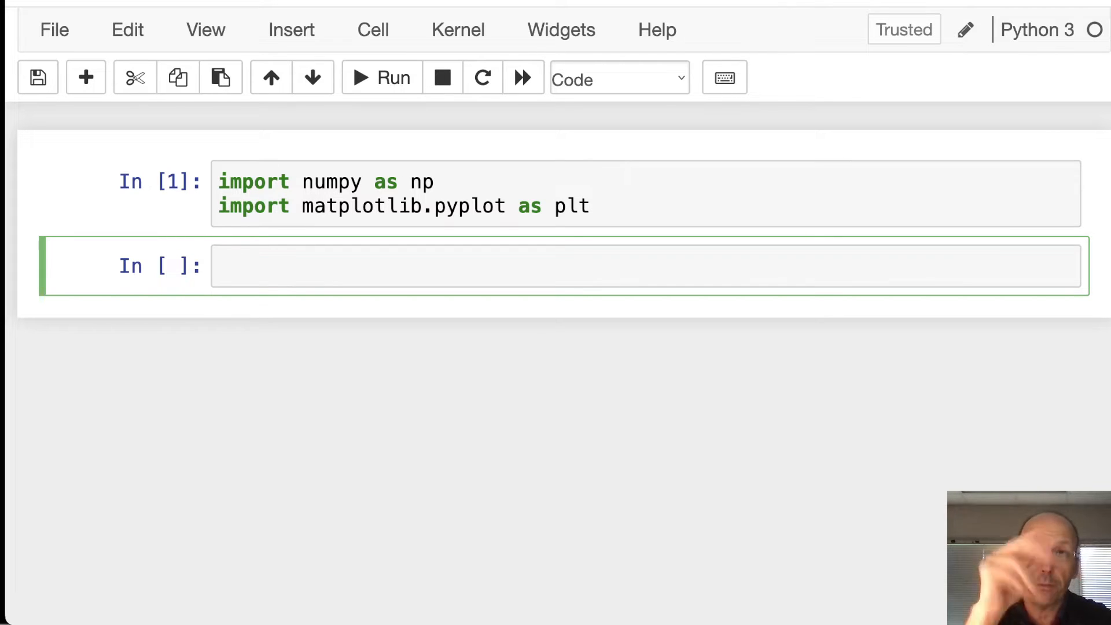
Step: Define a = 1, b = 2 and N = 10 in the second cell
type("a =")
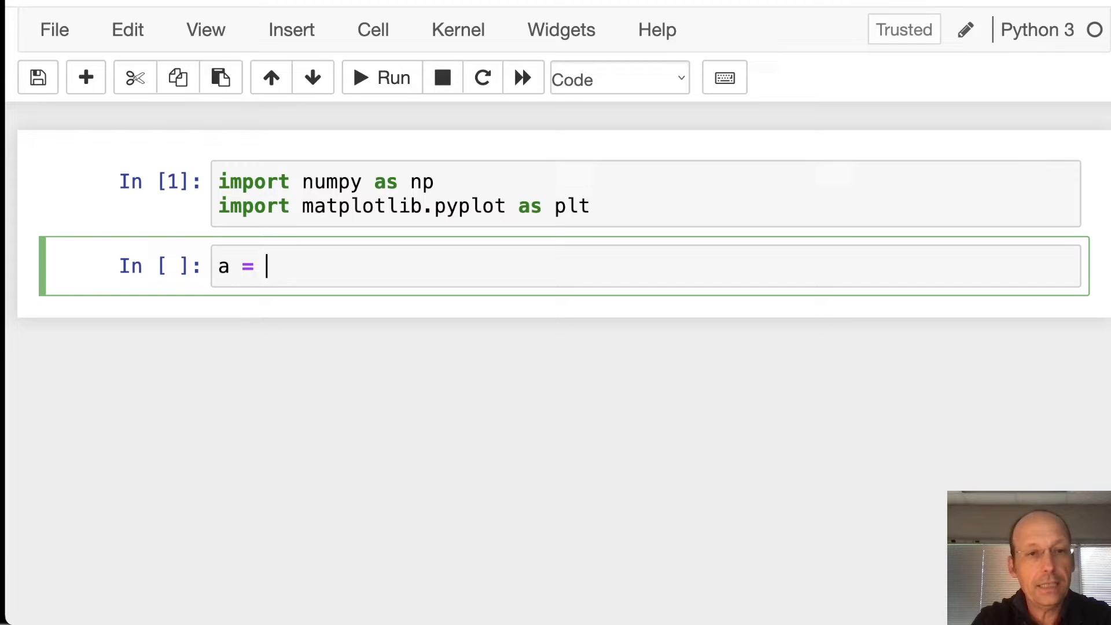
type("1")
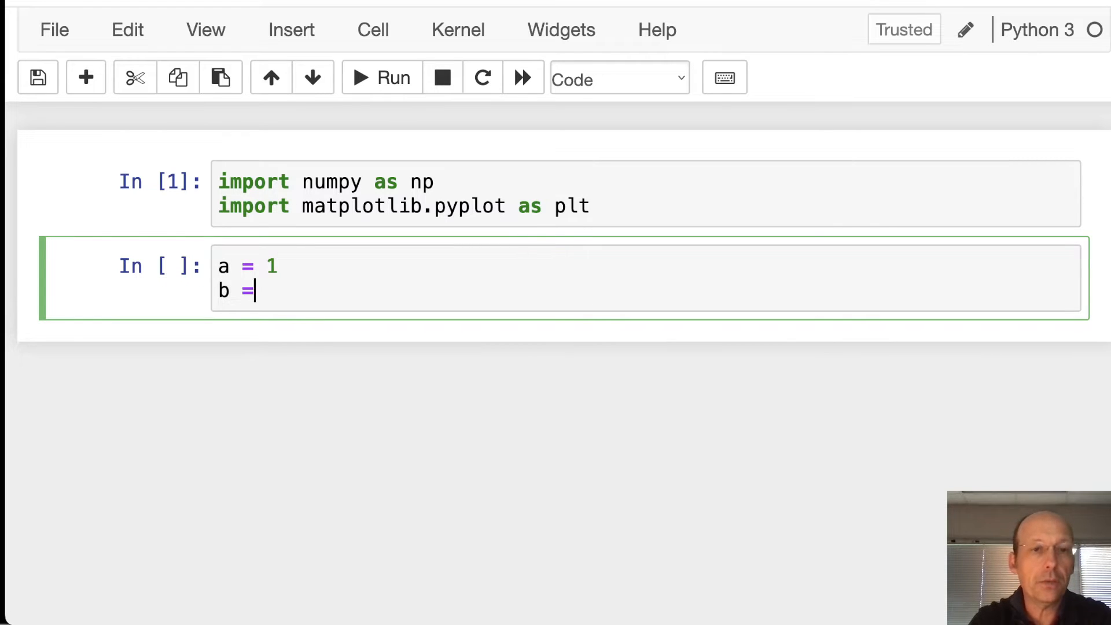
type("2")
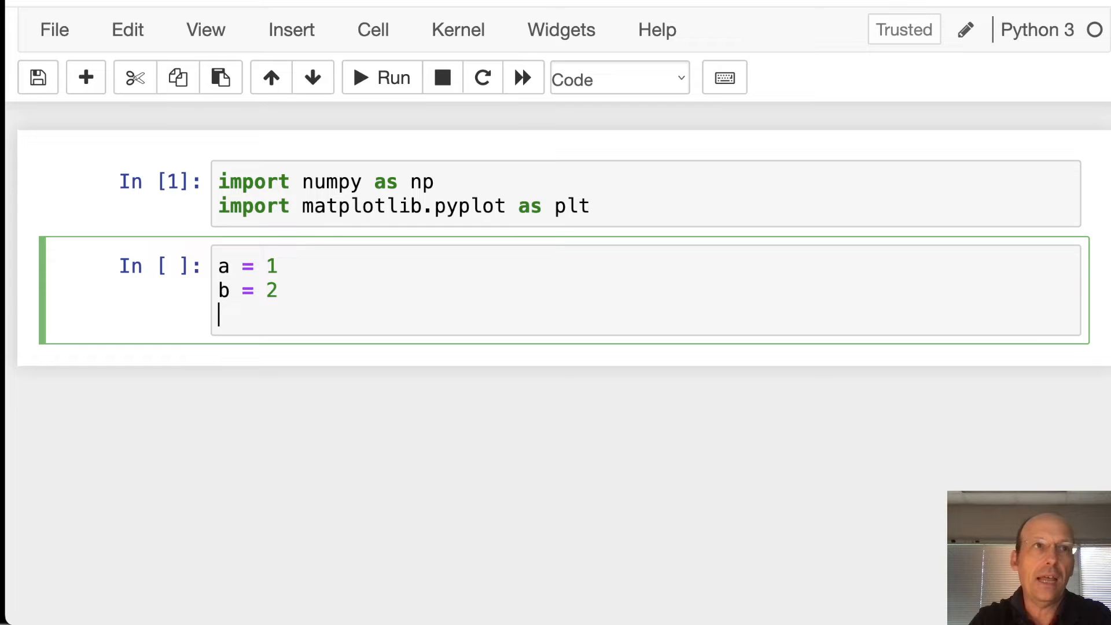
type("N =")
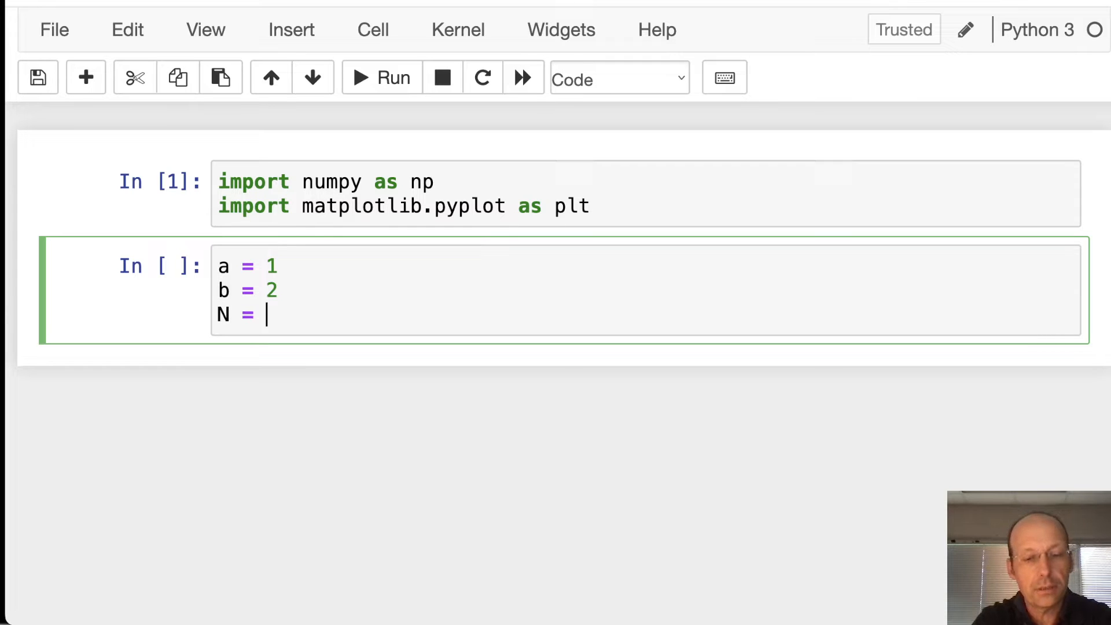
type("10")
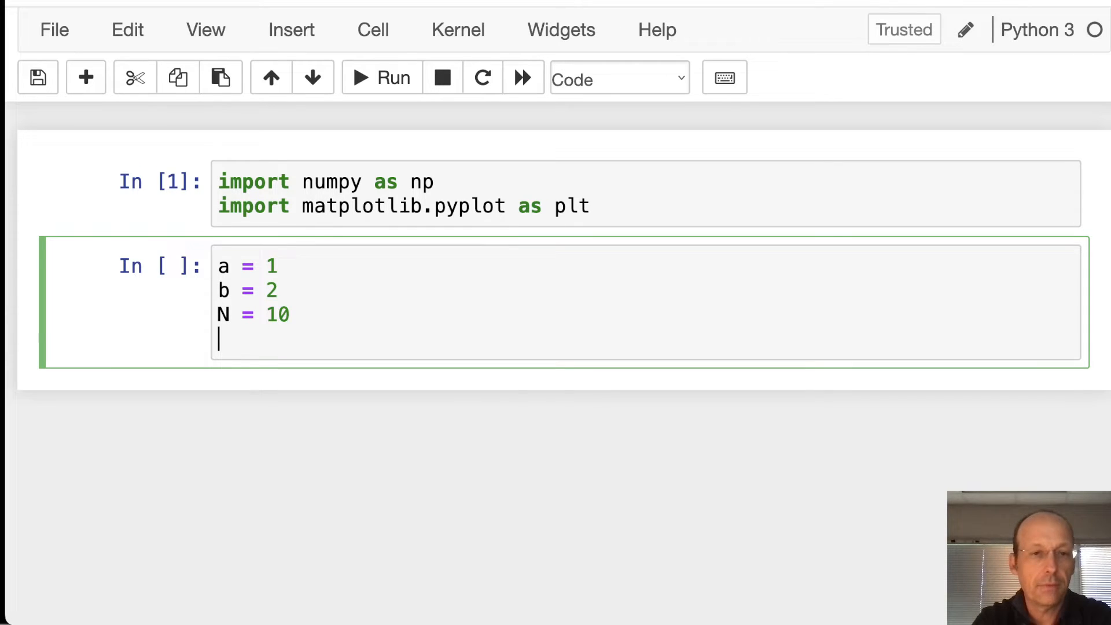
Step: Create x = np.linspace from 0 to a and print it
type("x = np.o")
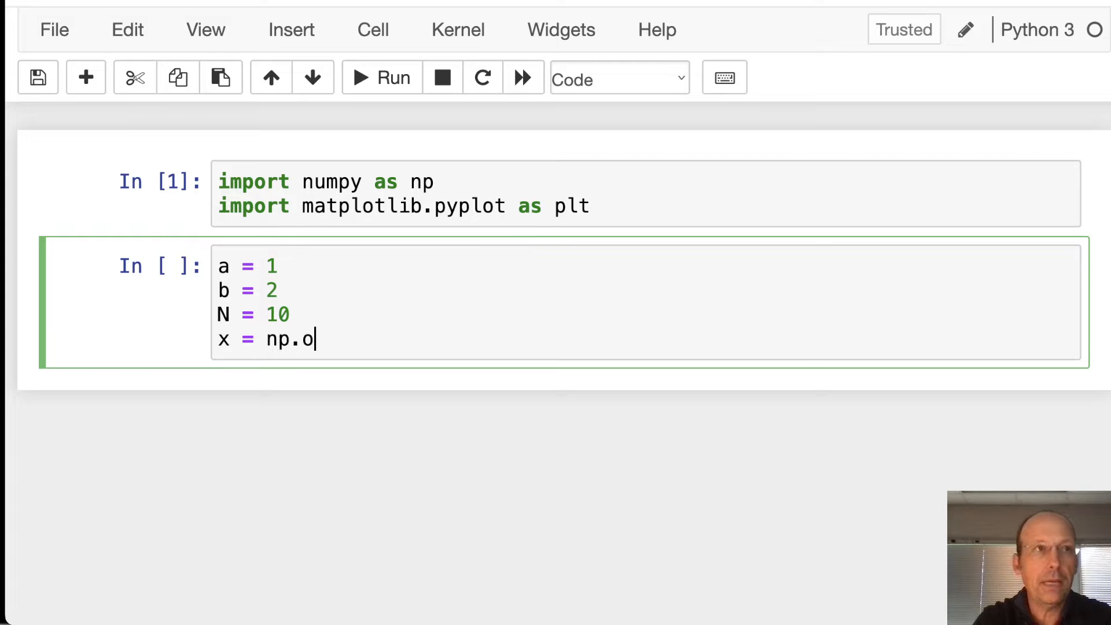
type("linspa")
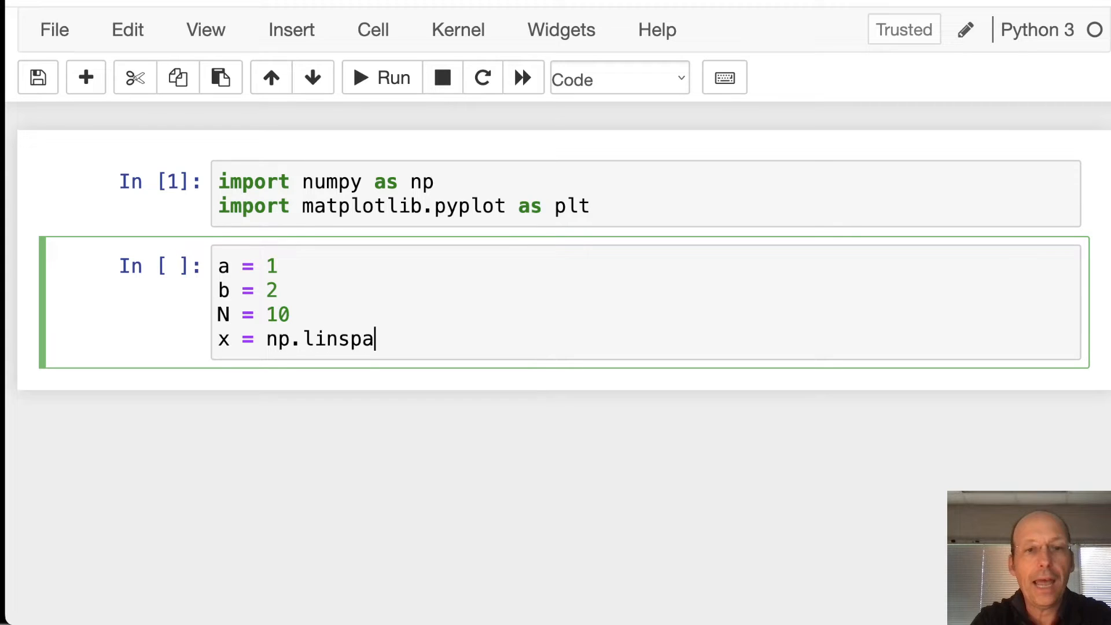
type("ce()")
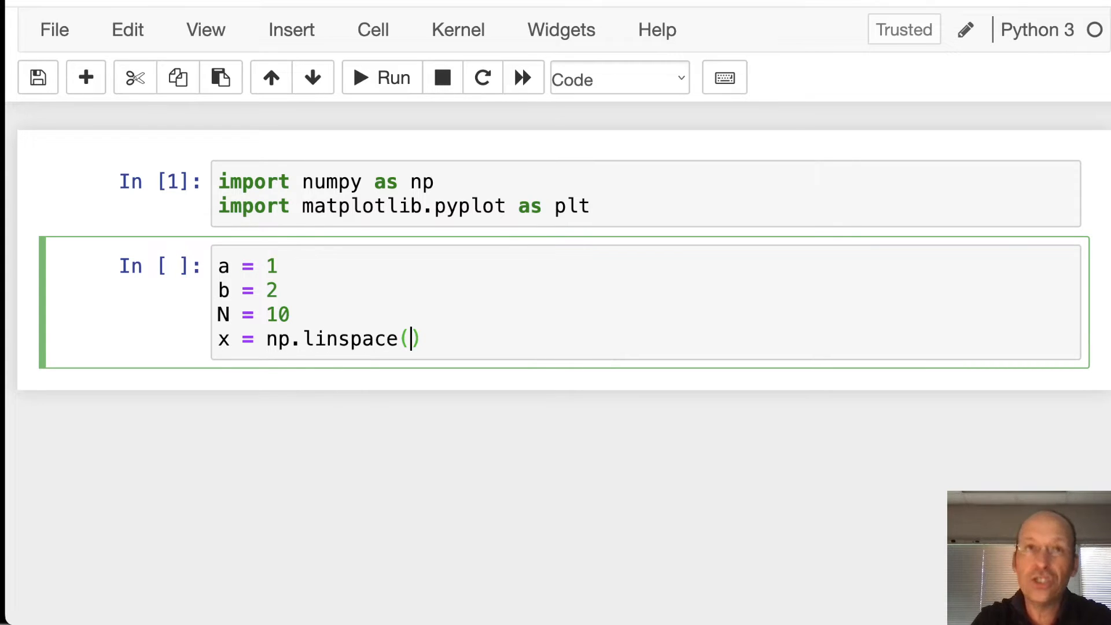
type("0")
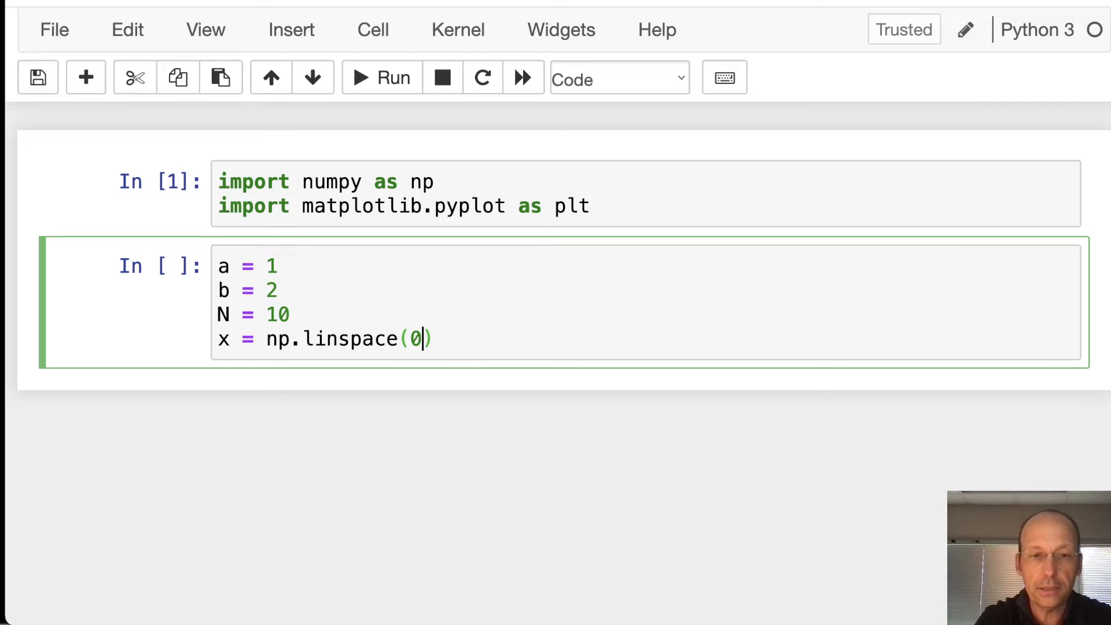
type(",a,N+1")
type("print(x)")
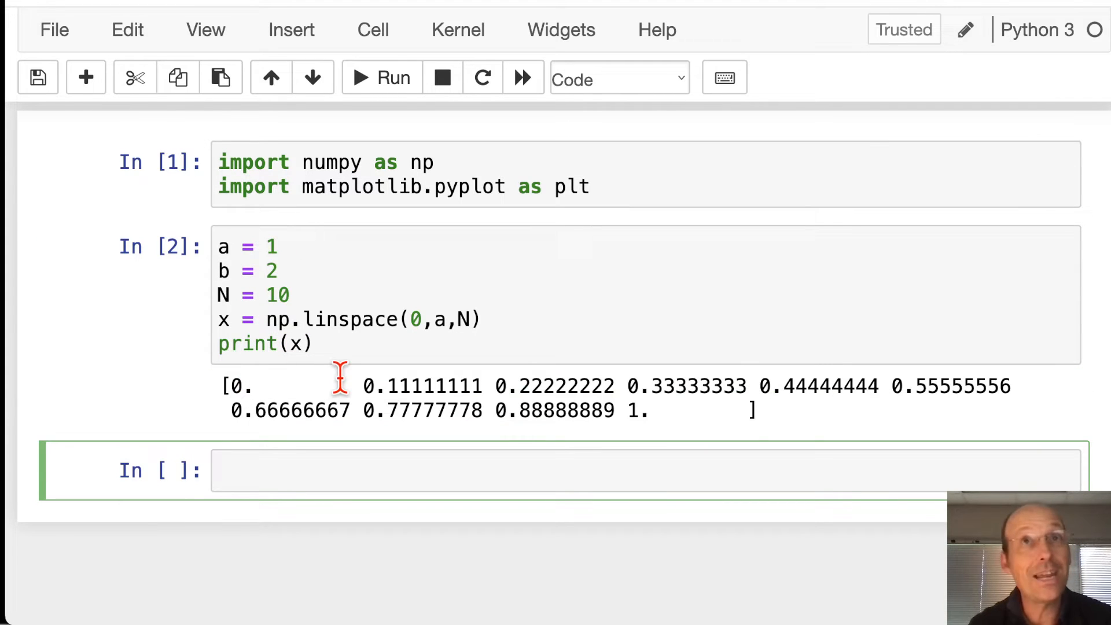
mouse_move(227, 319)
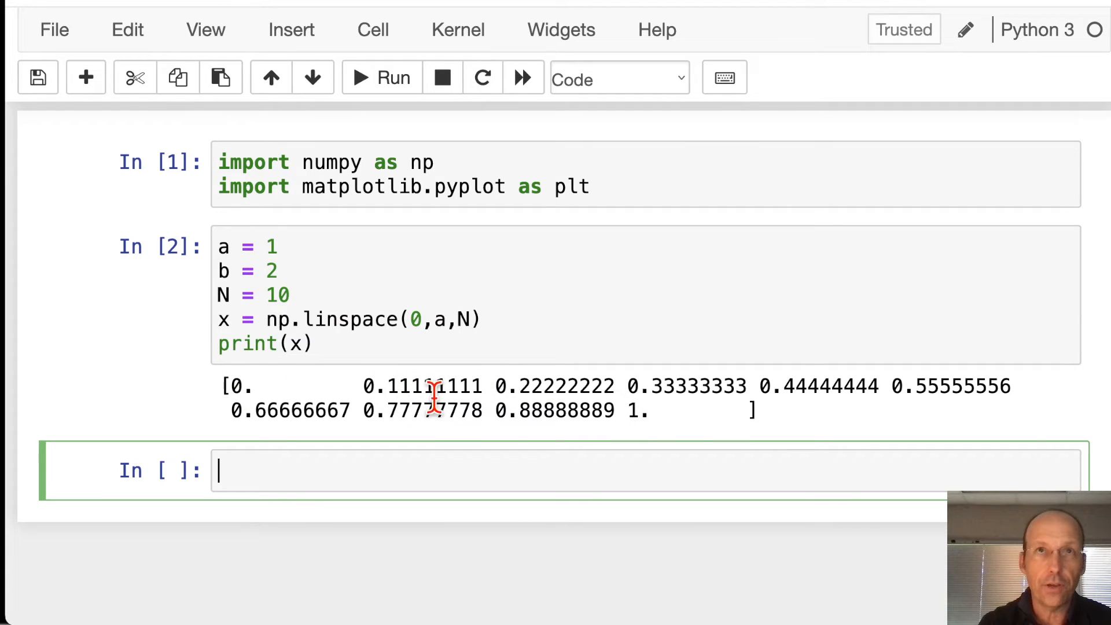
Step: Change the linspace point count to N+1 and rerun the second cell
left_click(539, 244)
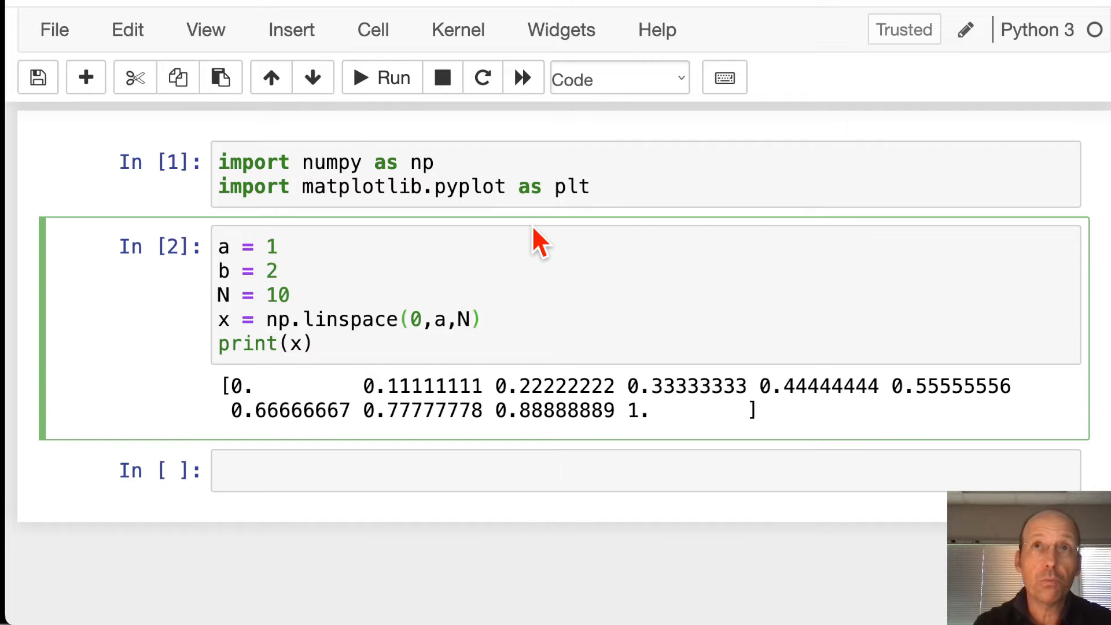
type("+1")
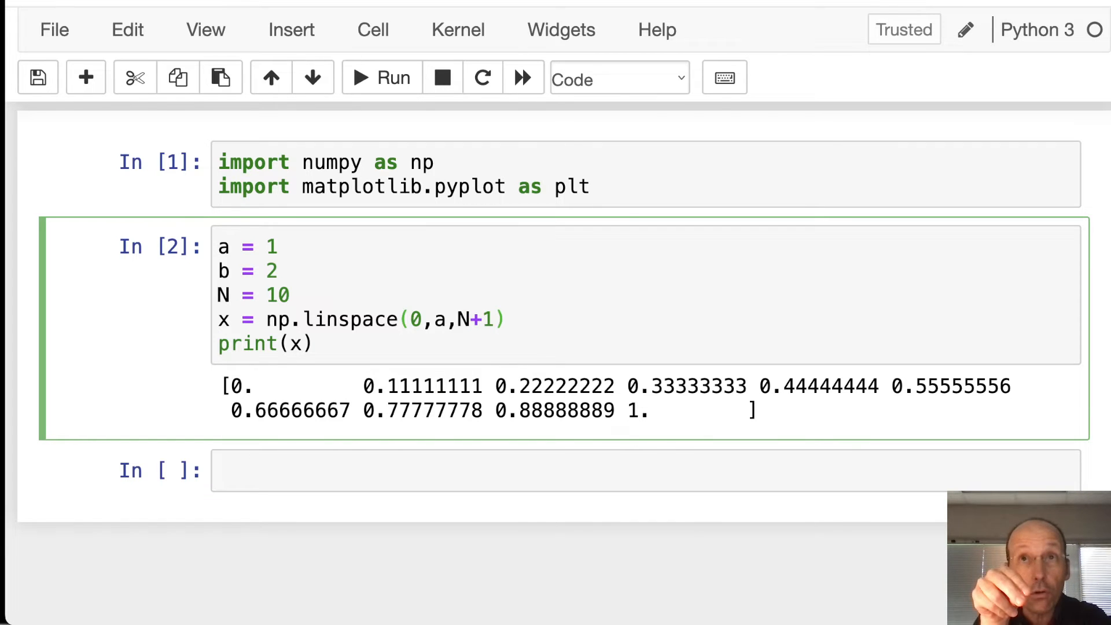
left_click(381, 78)
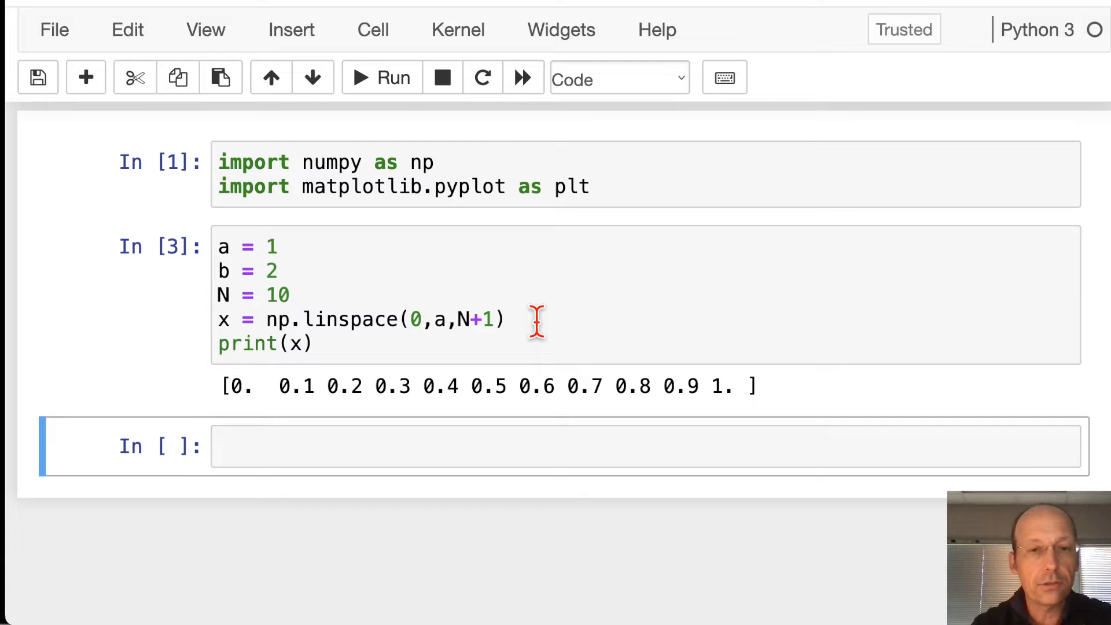
Step: Add y = np.linspace(0,b,N+1) and print(y) to the second cell
type("y")
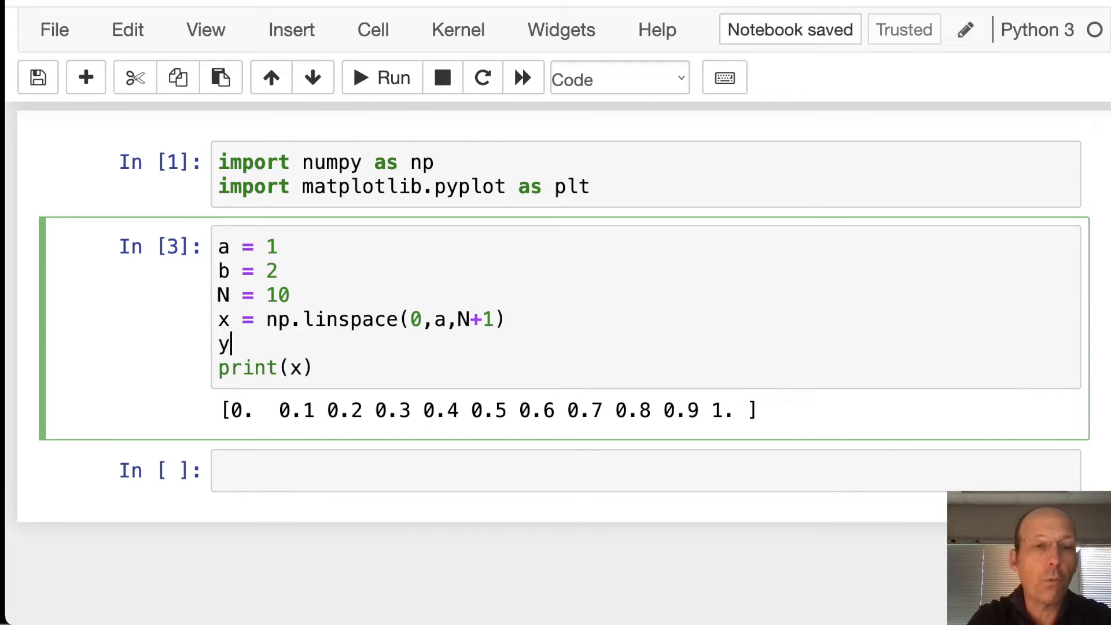
type("= np.lin")
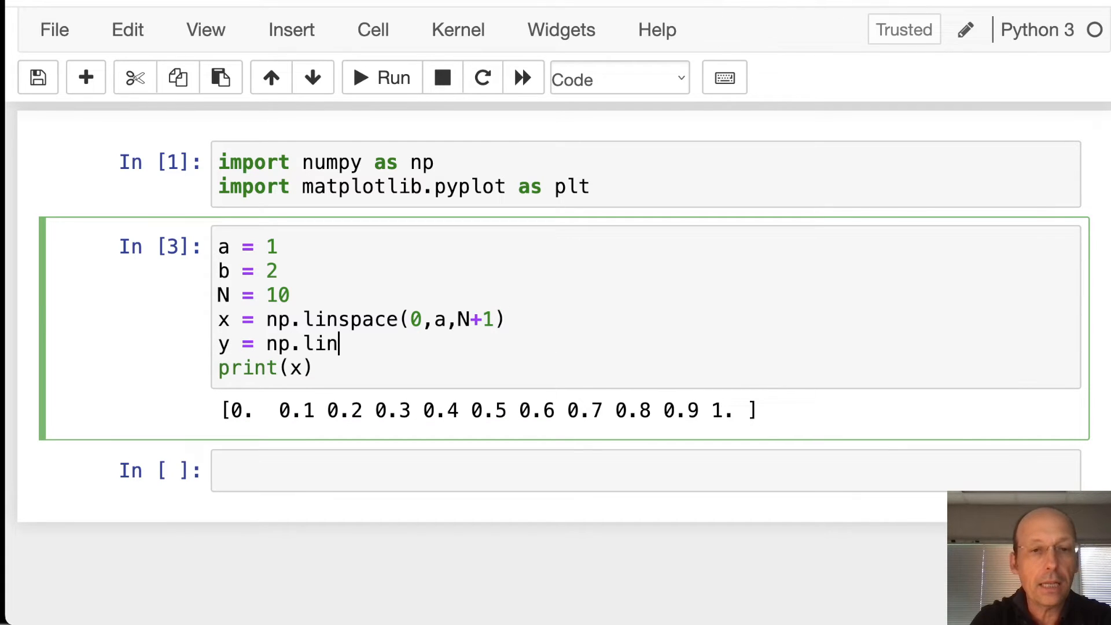
type("space(0,")
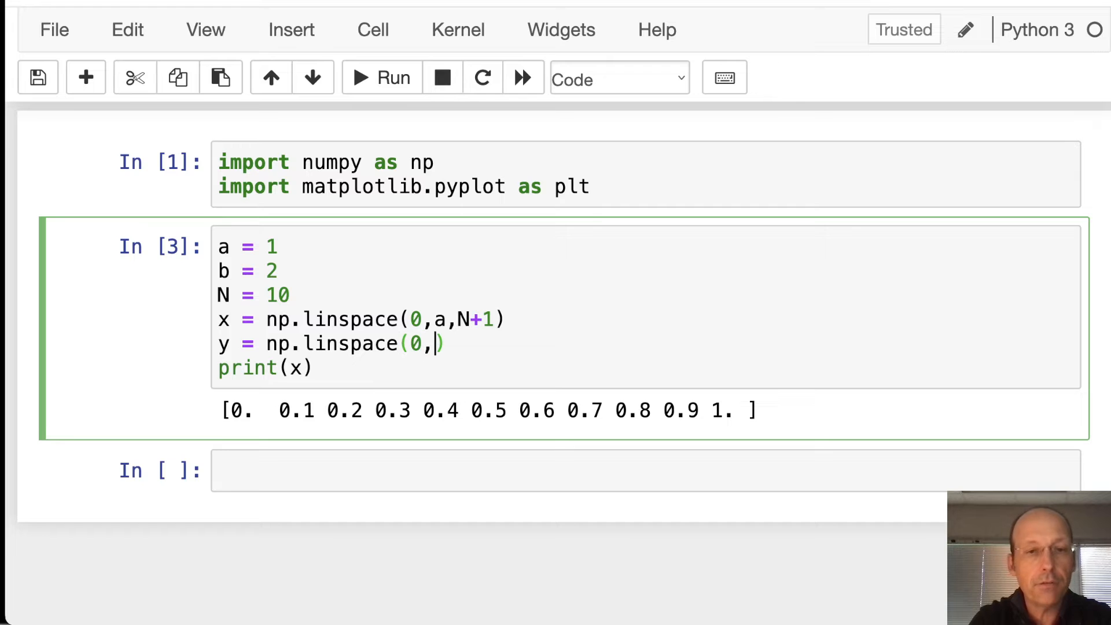
type("b,N+1")
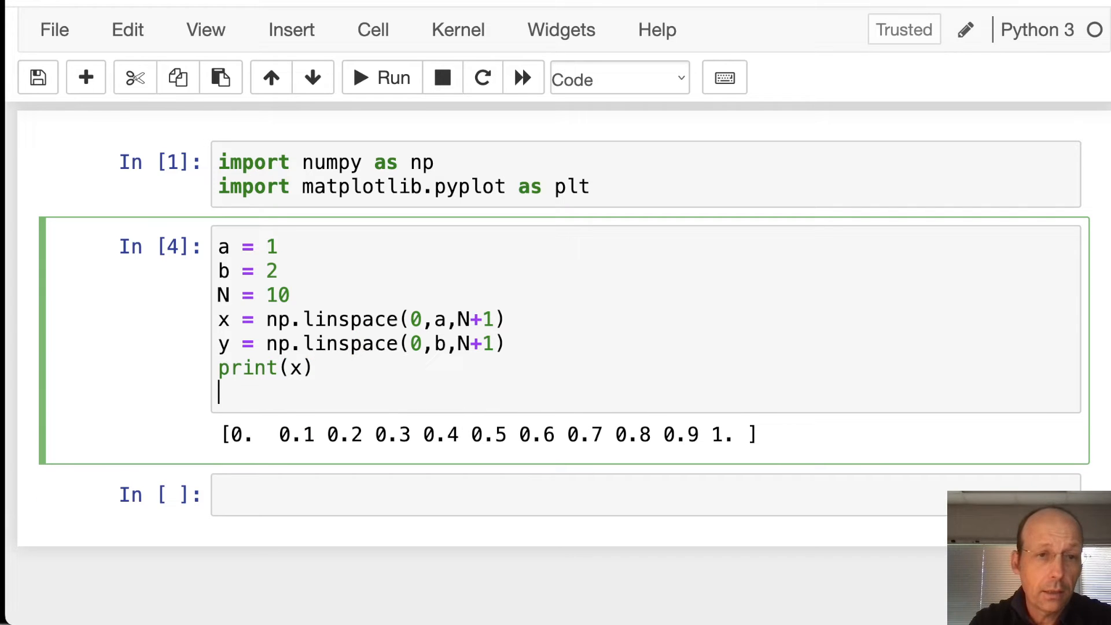
type("print(y)")
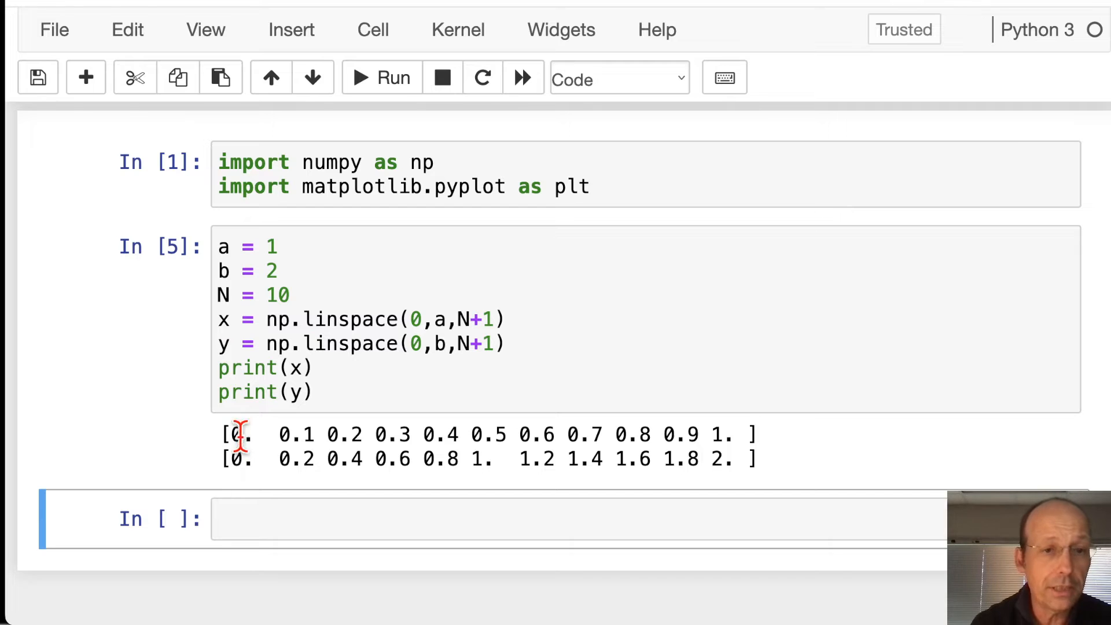
mouse_move(369, 464)
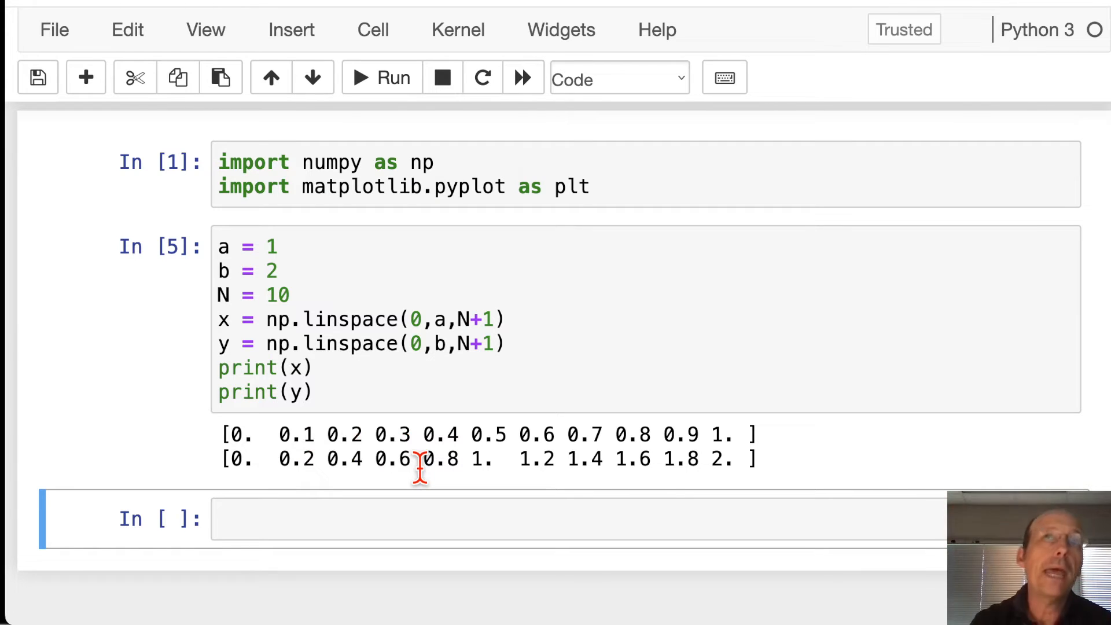
left_click(315, 392)
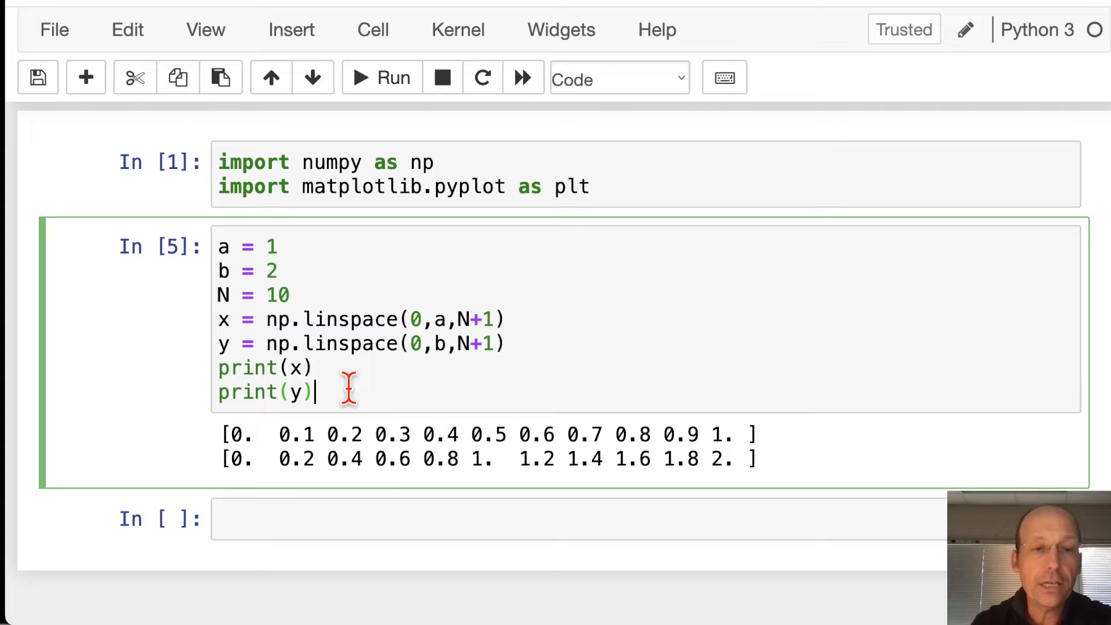
key("enter")
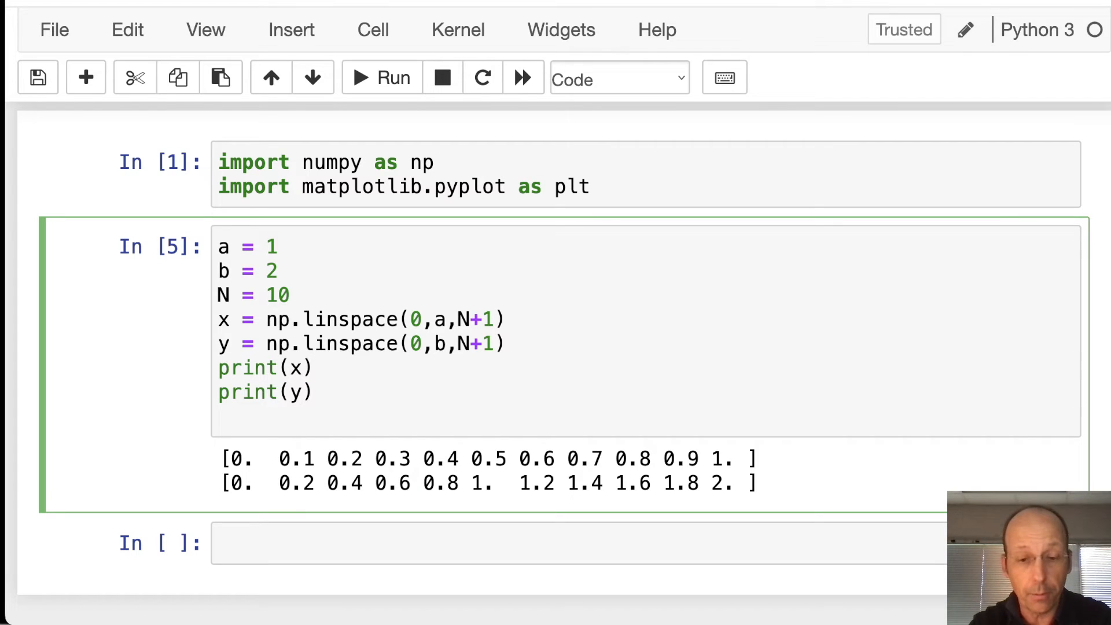
Step: Add X,Y = np.meshgrid(x,y) with print(X) and print(Y) lines
type("X,")
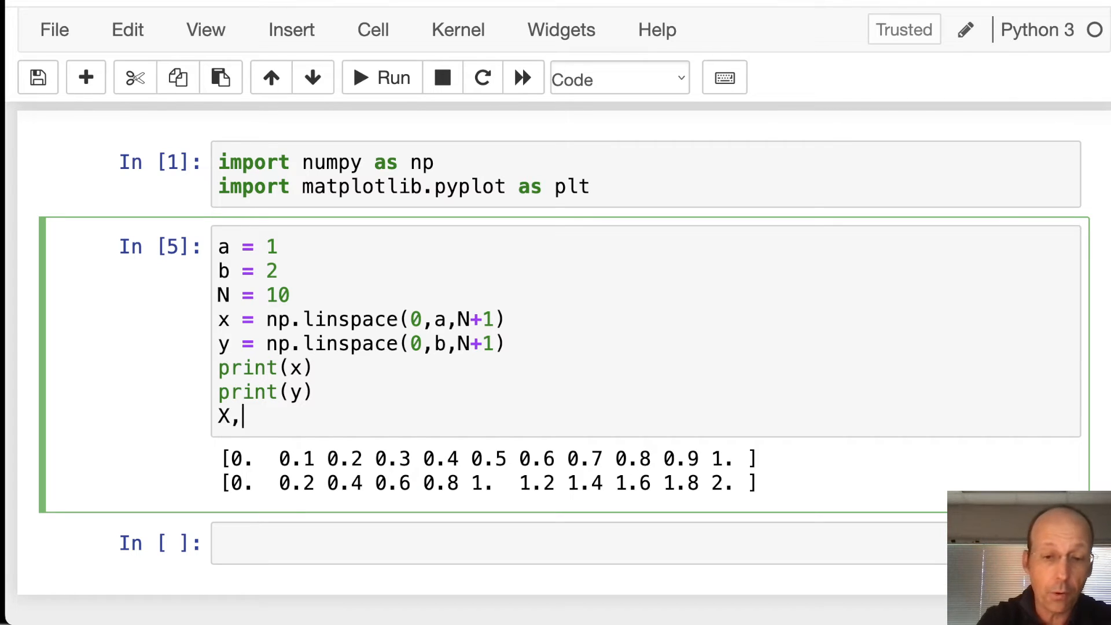
type("Y = n")
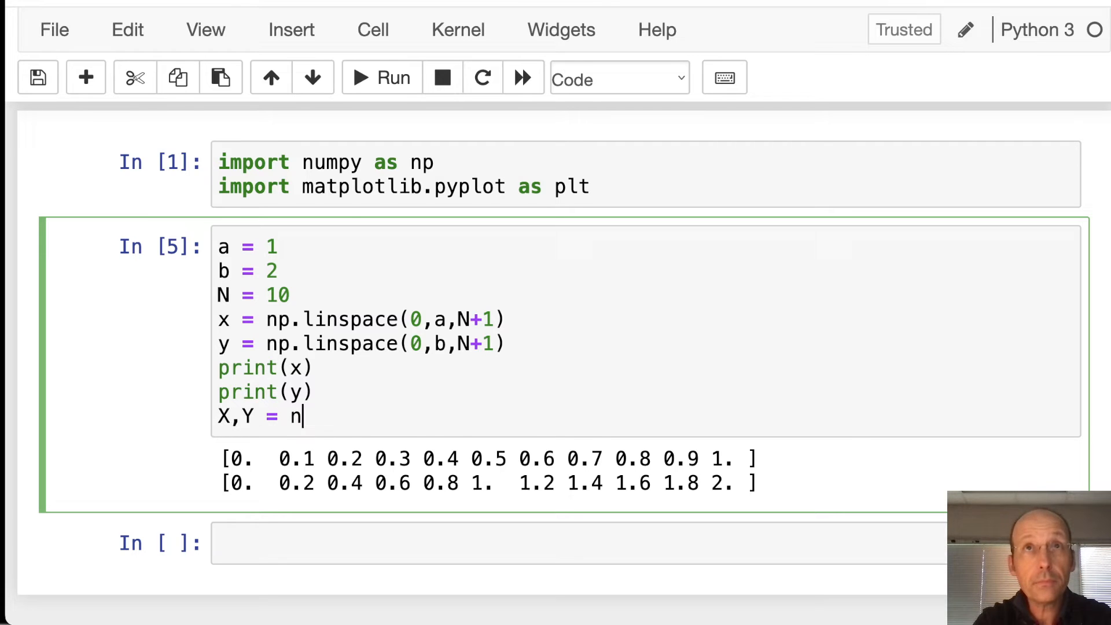
type("p.mesh")
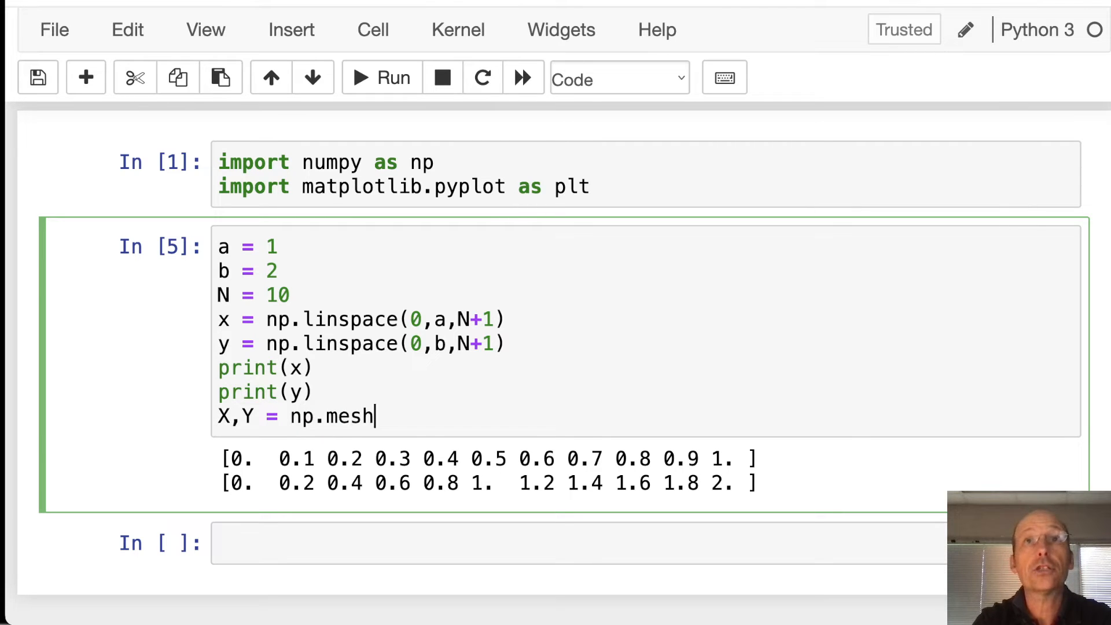
type("grid")
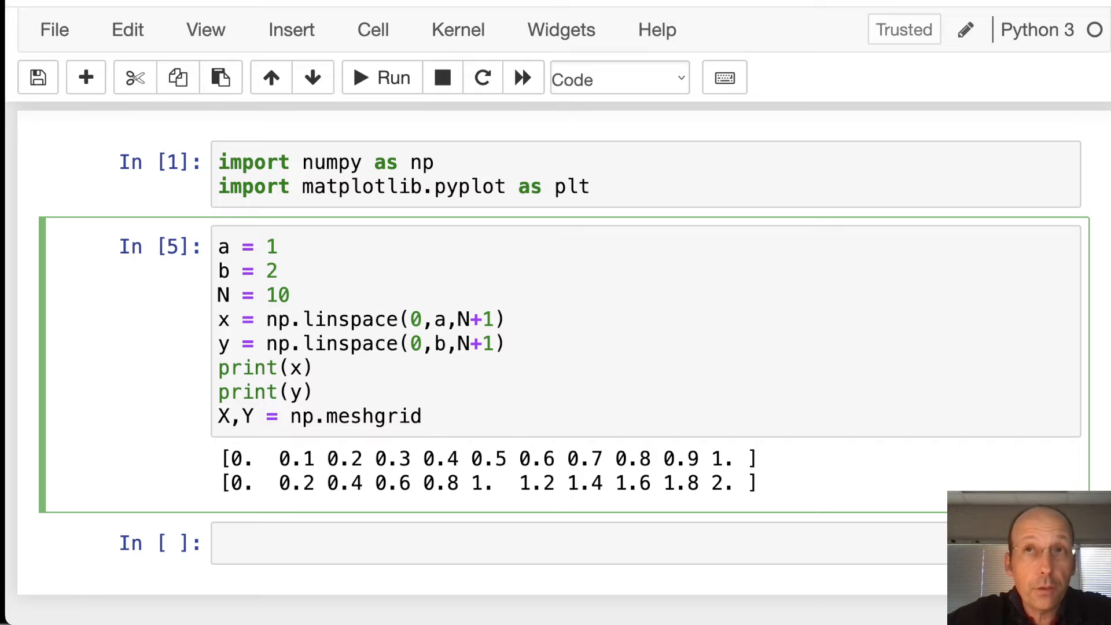
type("()")
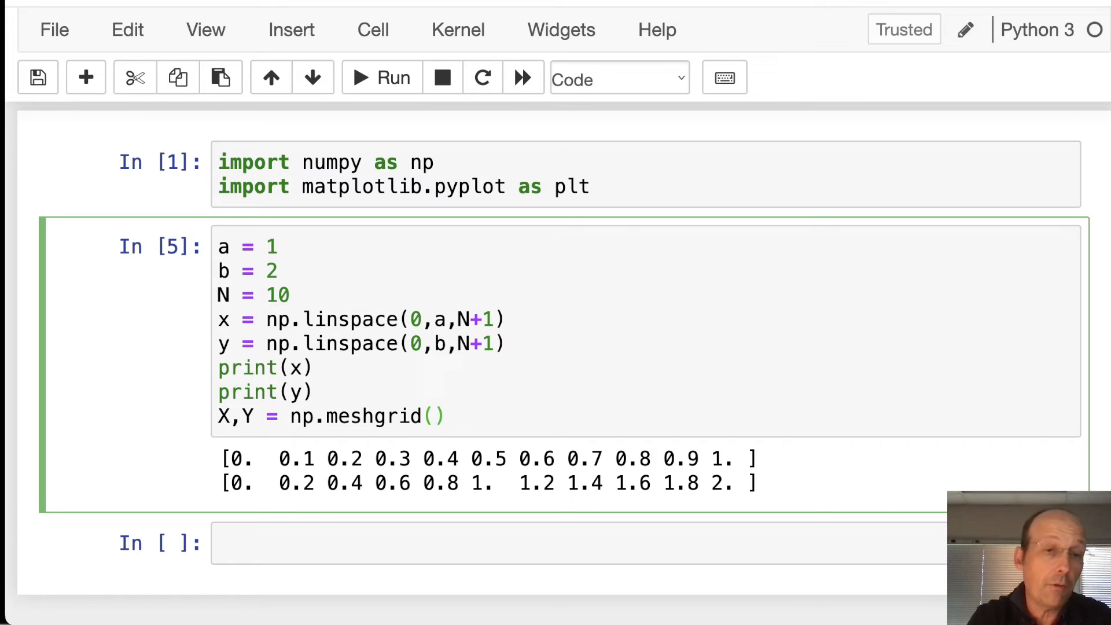
type("x,y)")
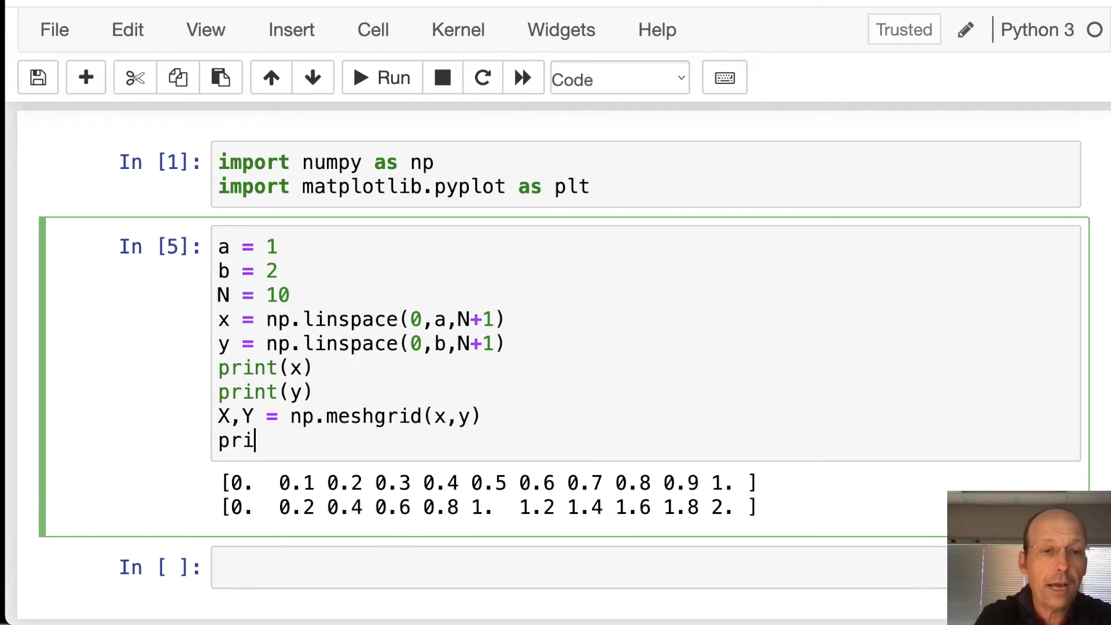
type("nt(X)")
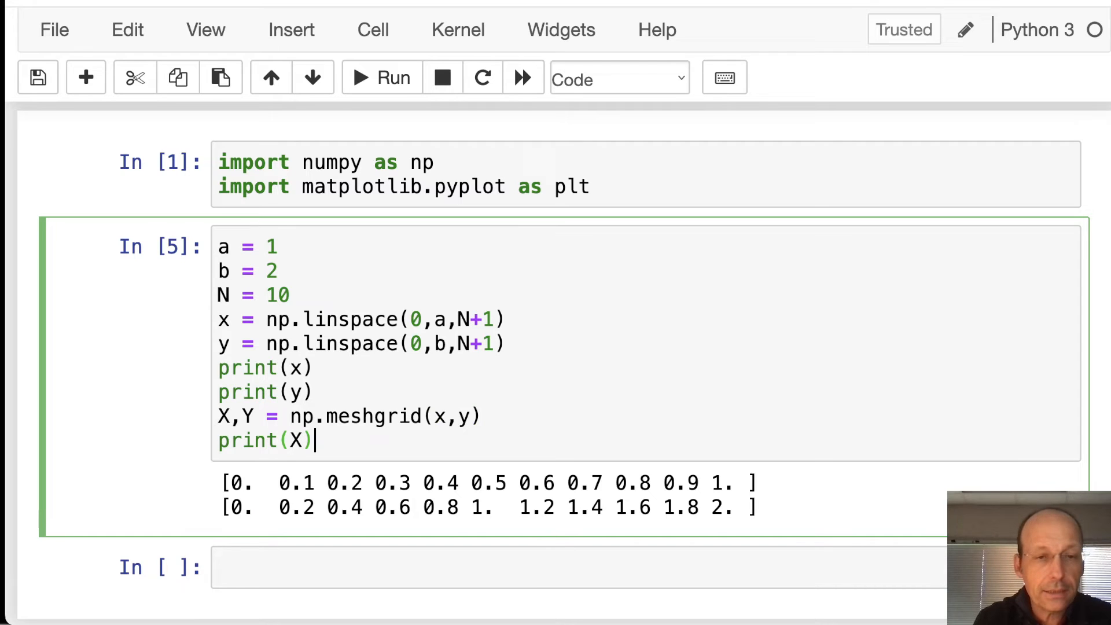
type("print()")
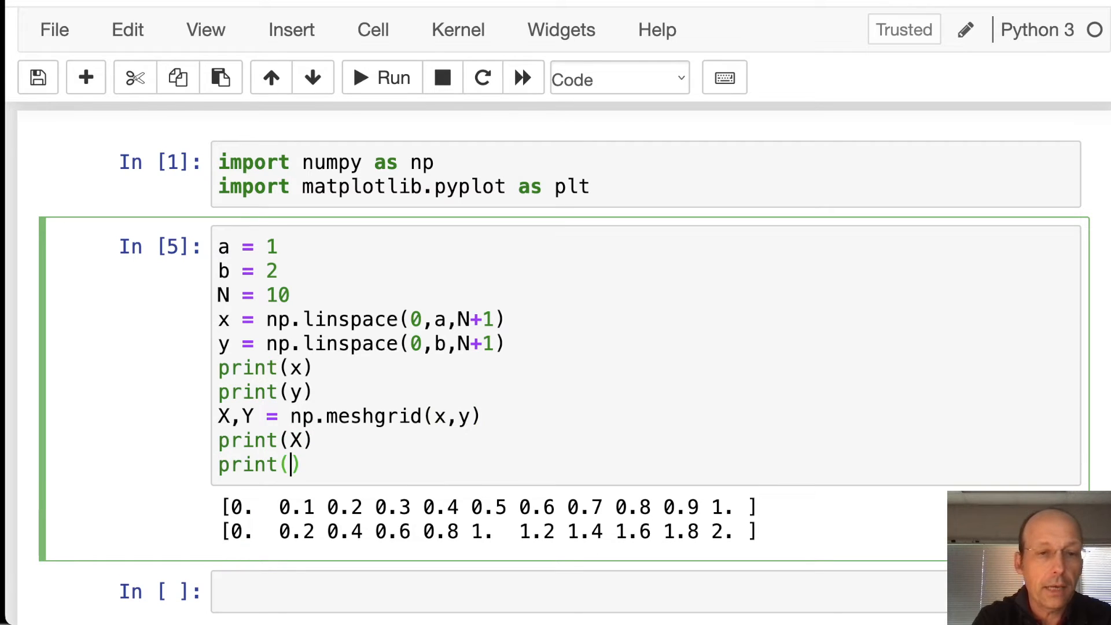
type("Y")
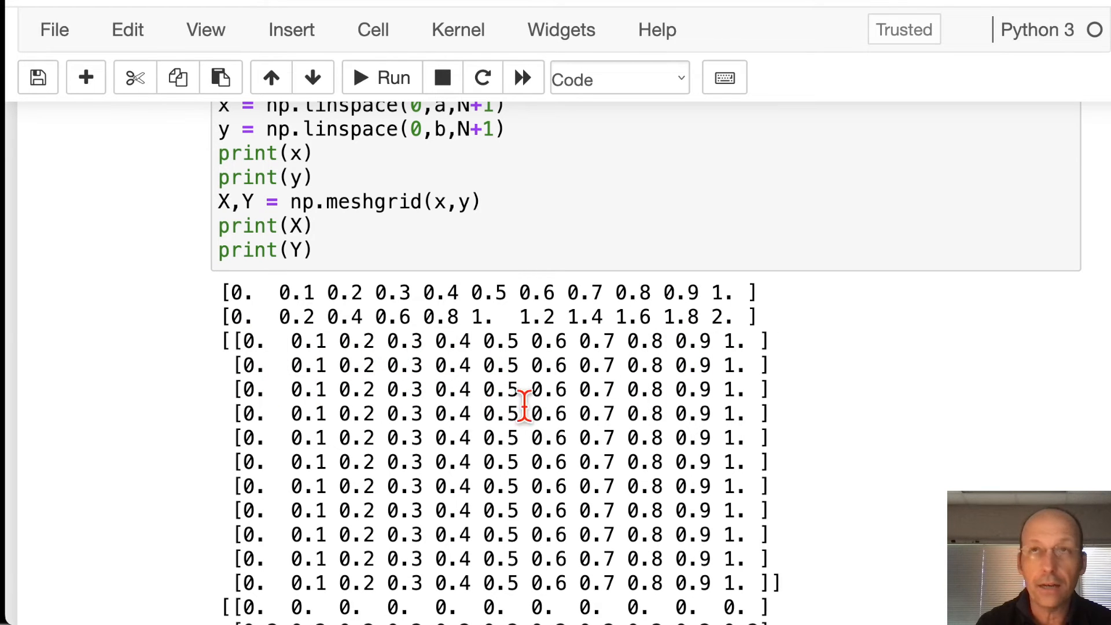
mouse_move(354, 457)
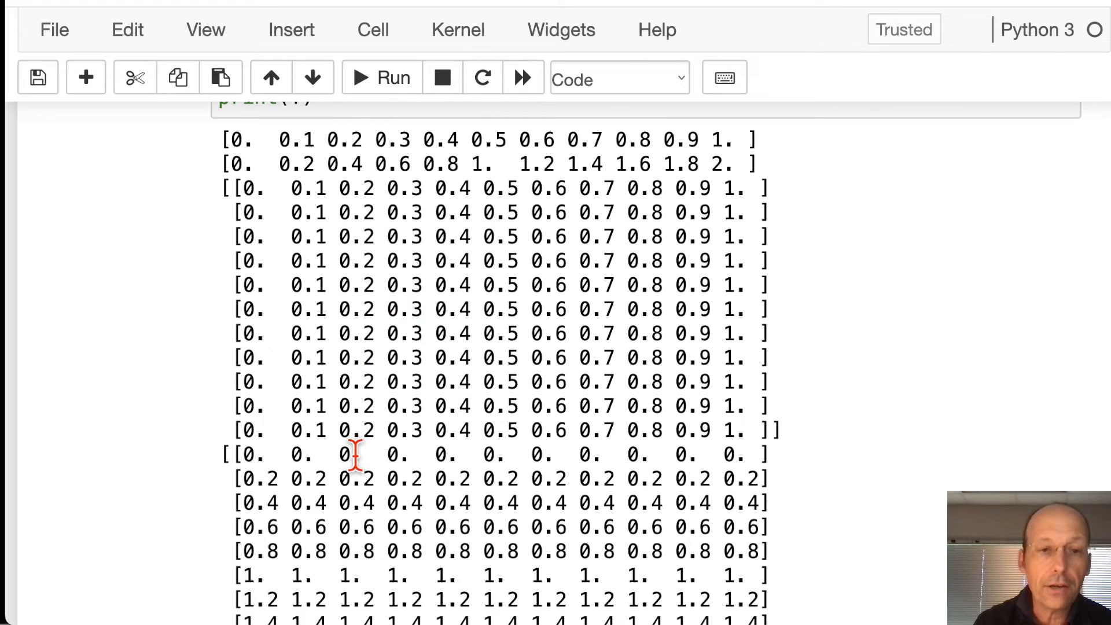
scroll("down", 3)
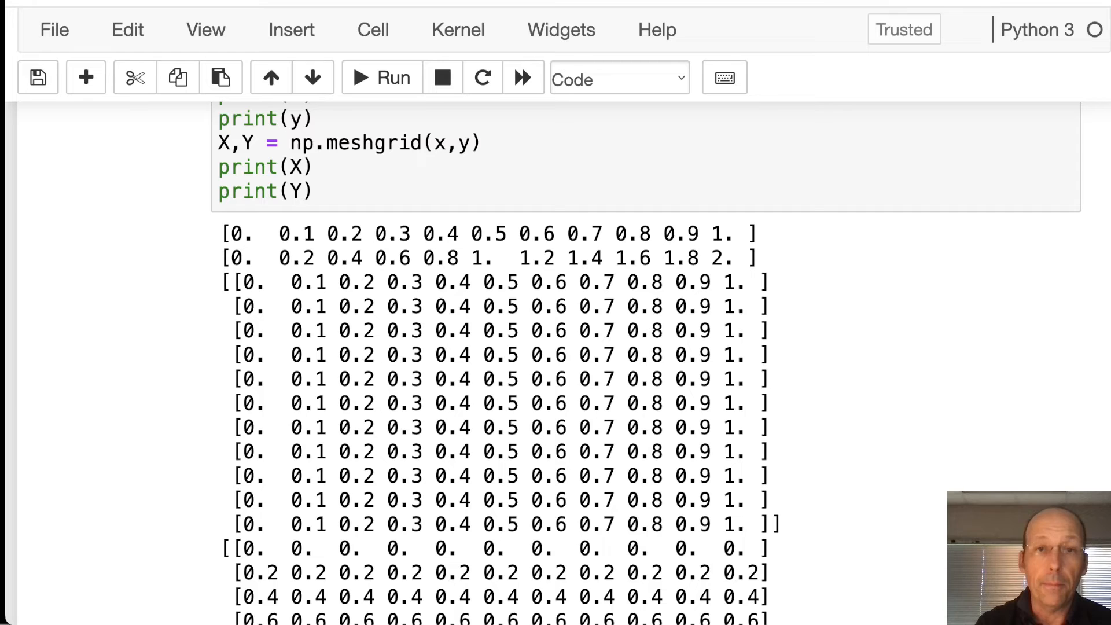
scroll("down", 3)
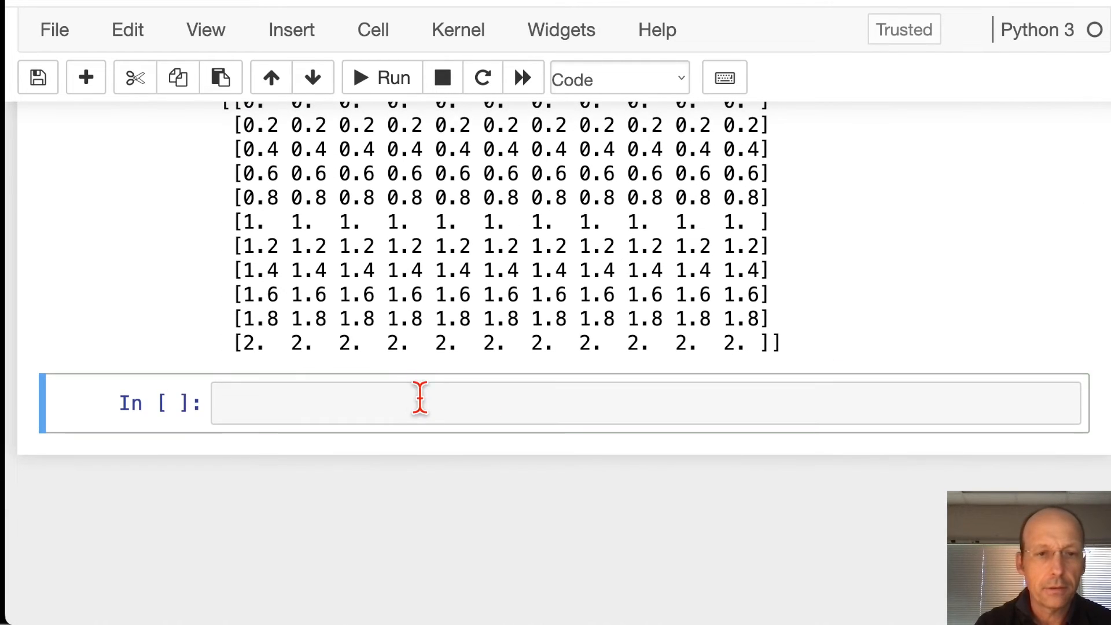
Step: Compute f = np.sin(X)*np.cos(Y) in a new cell and print f
type("f =")
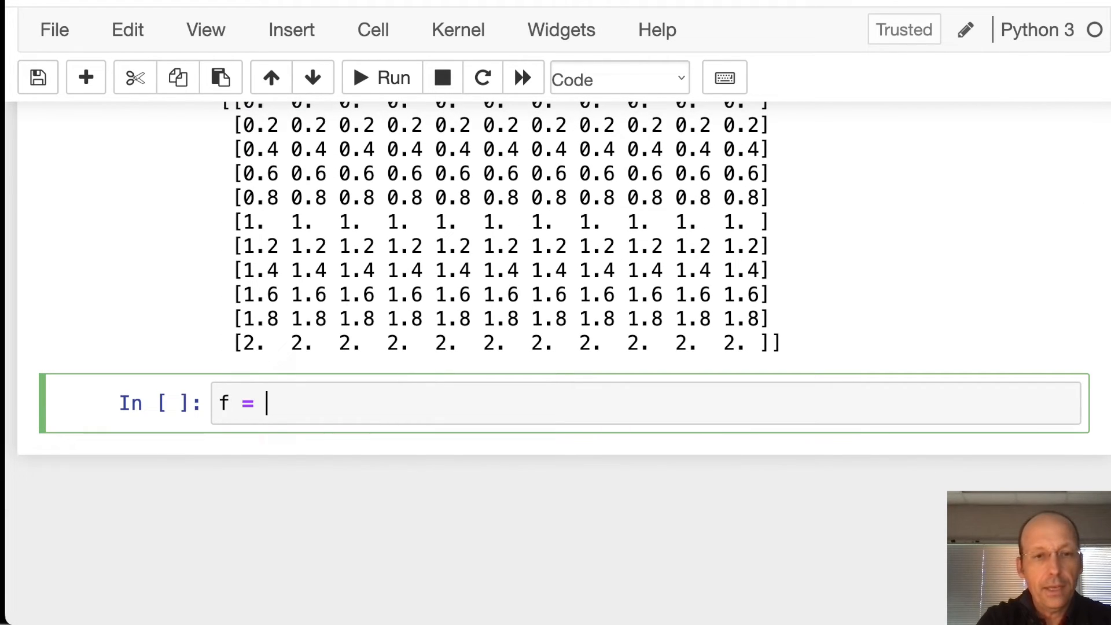
type("np.si")
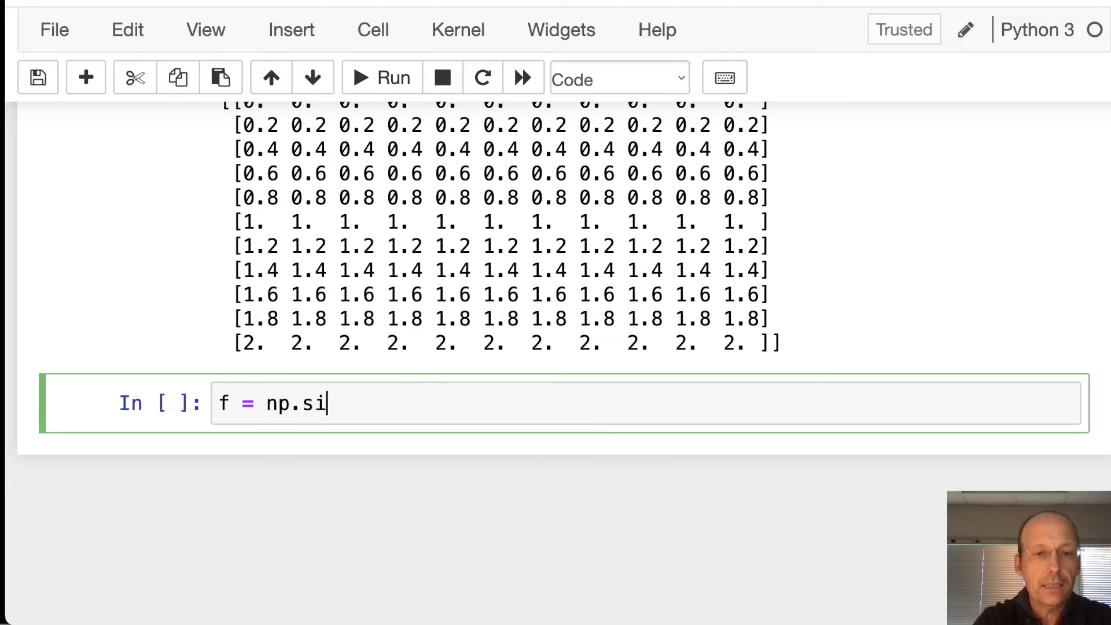
type("n(X)")
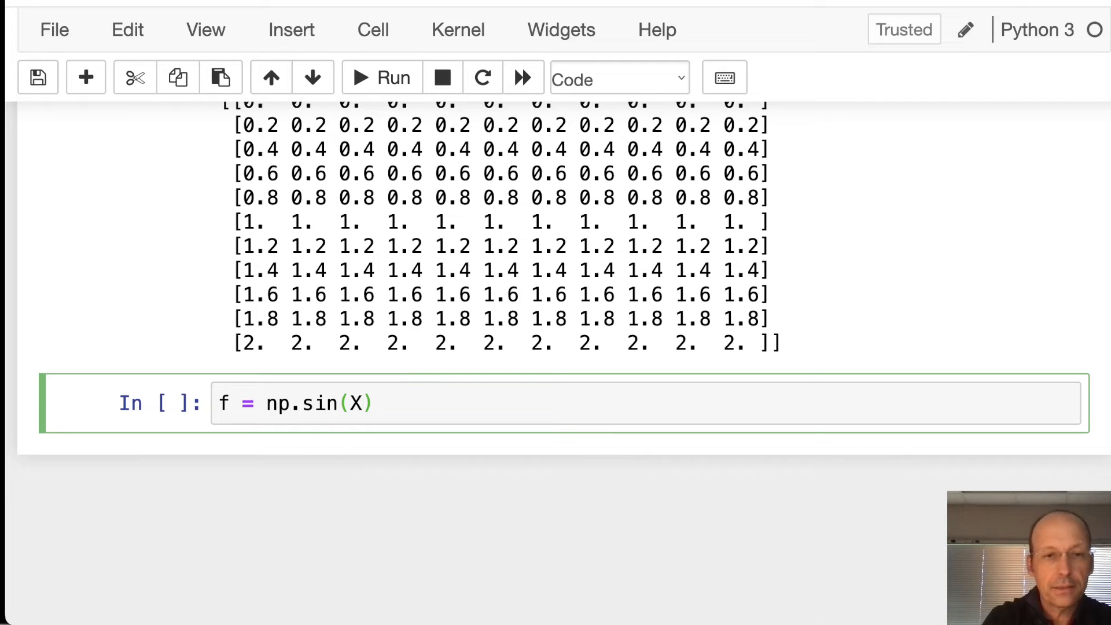
type("*np.")
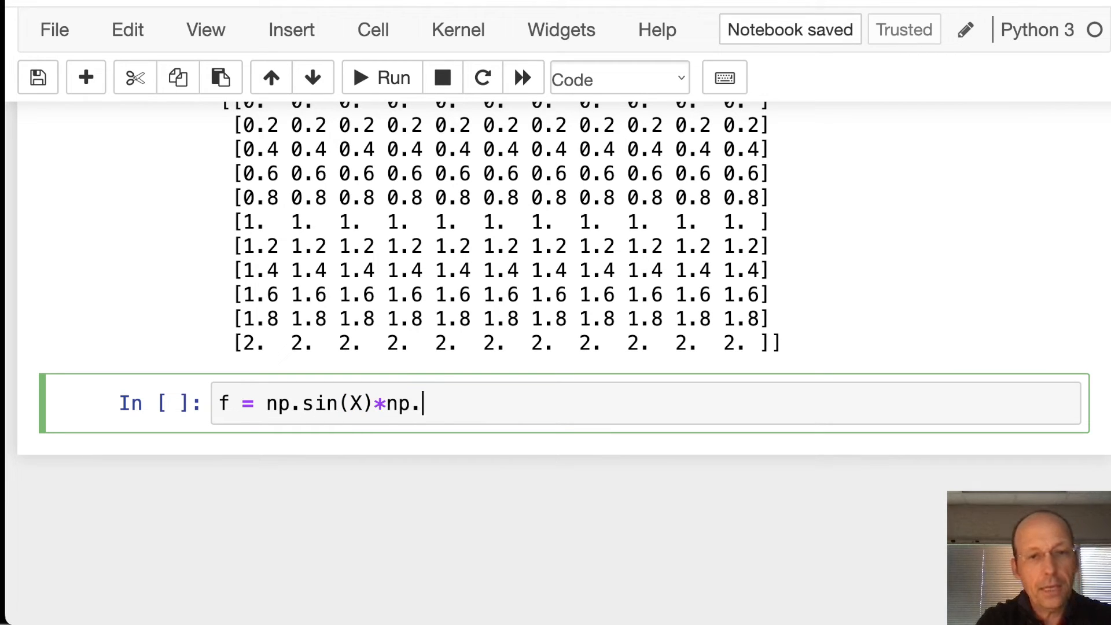
type("cos(Y)")
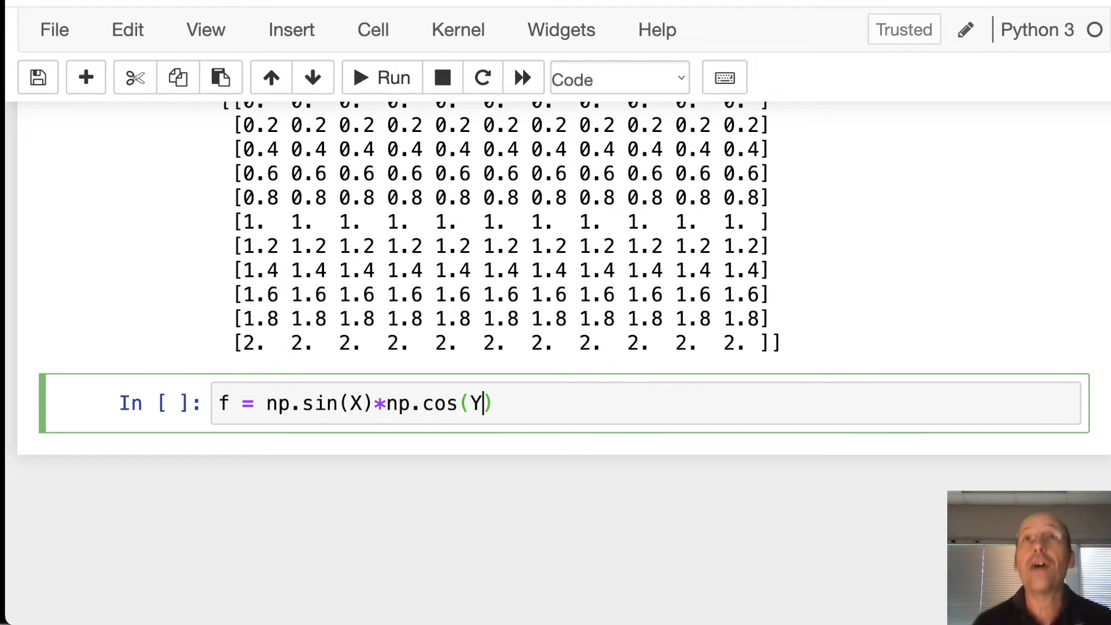
type(")")
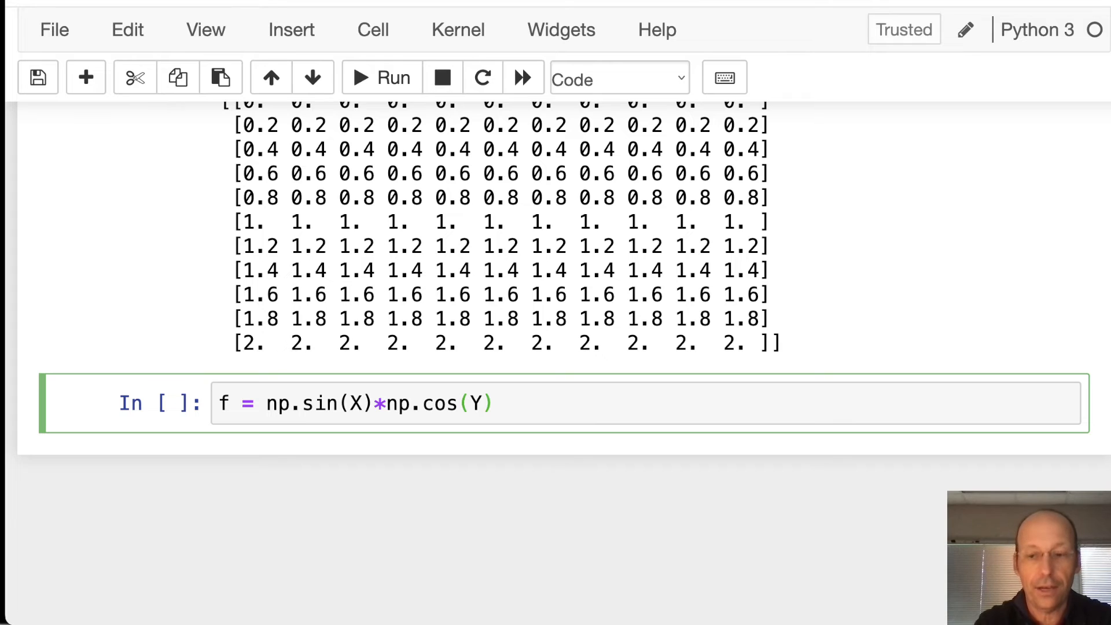
type("print(")
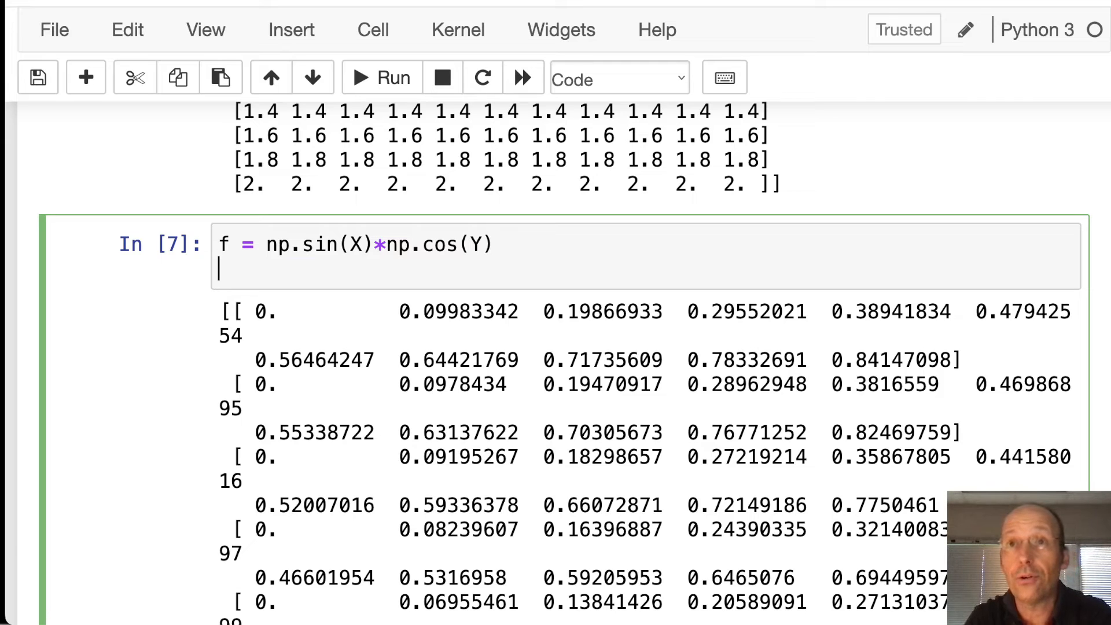
Step: Add plt.contour(X,Y,f) to the f cell to draw the contour plot
type("pl")
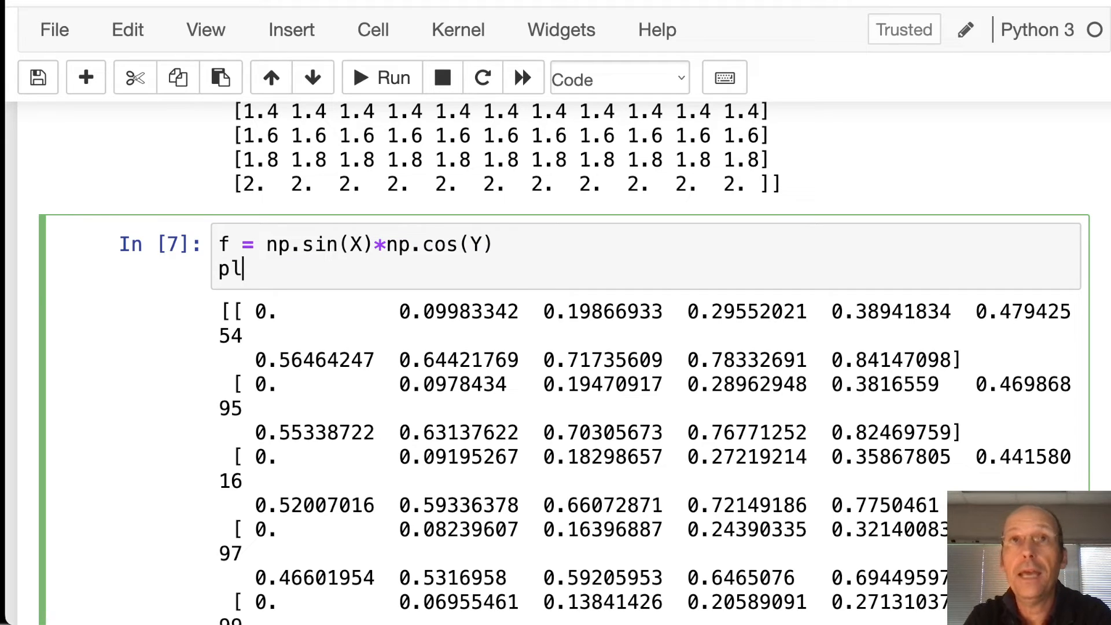
type("t.coun")
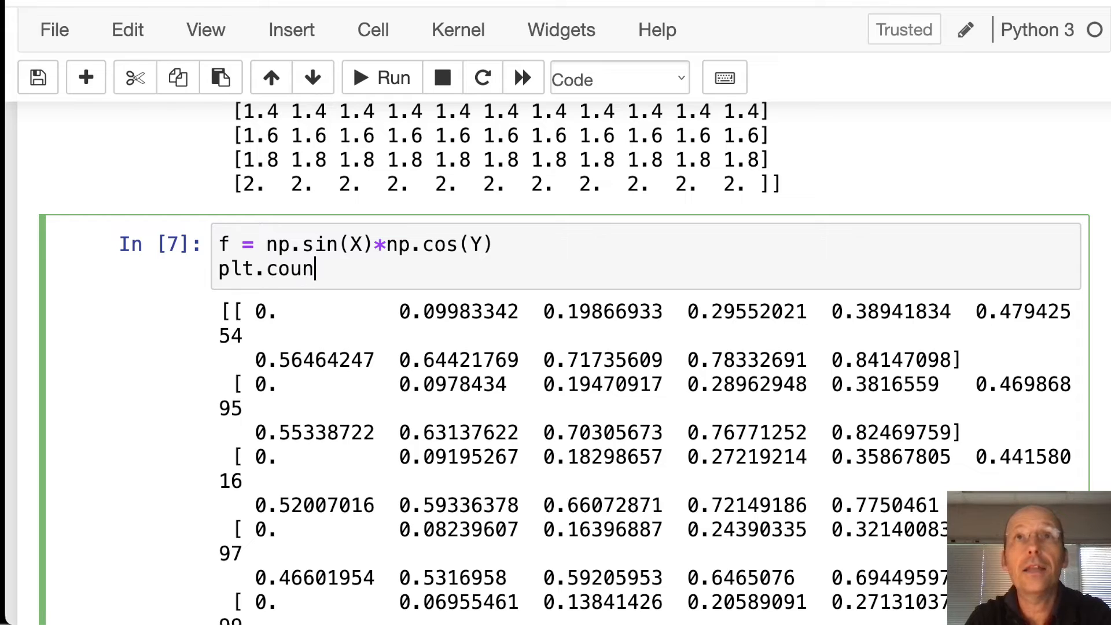
type("tour")
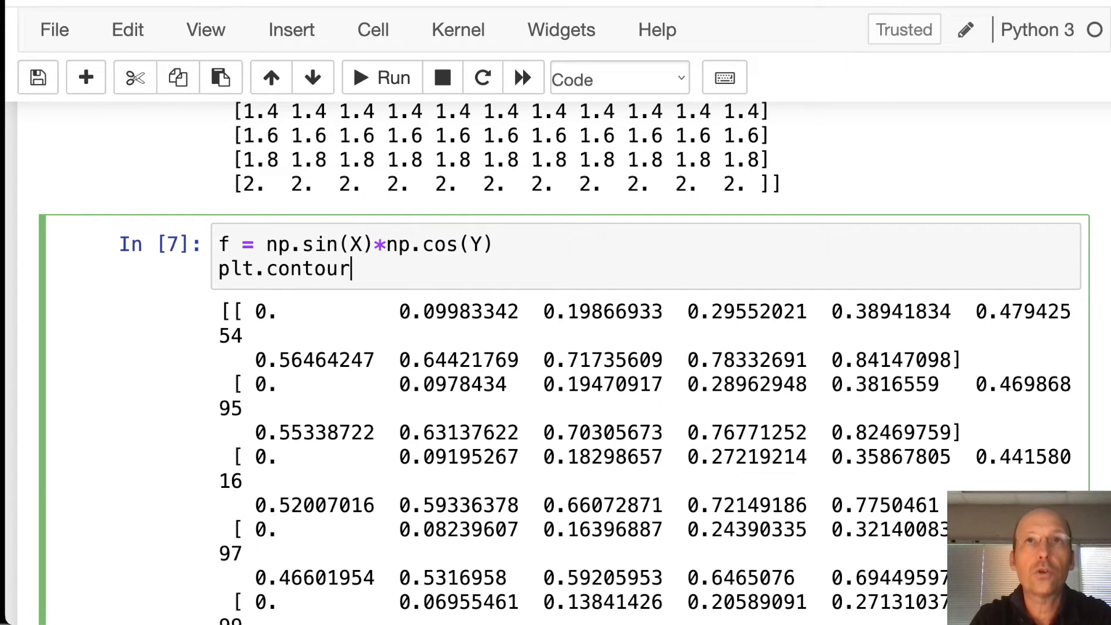
type("(X,")
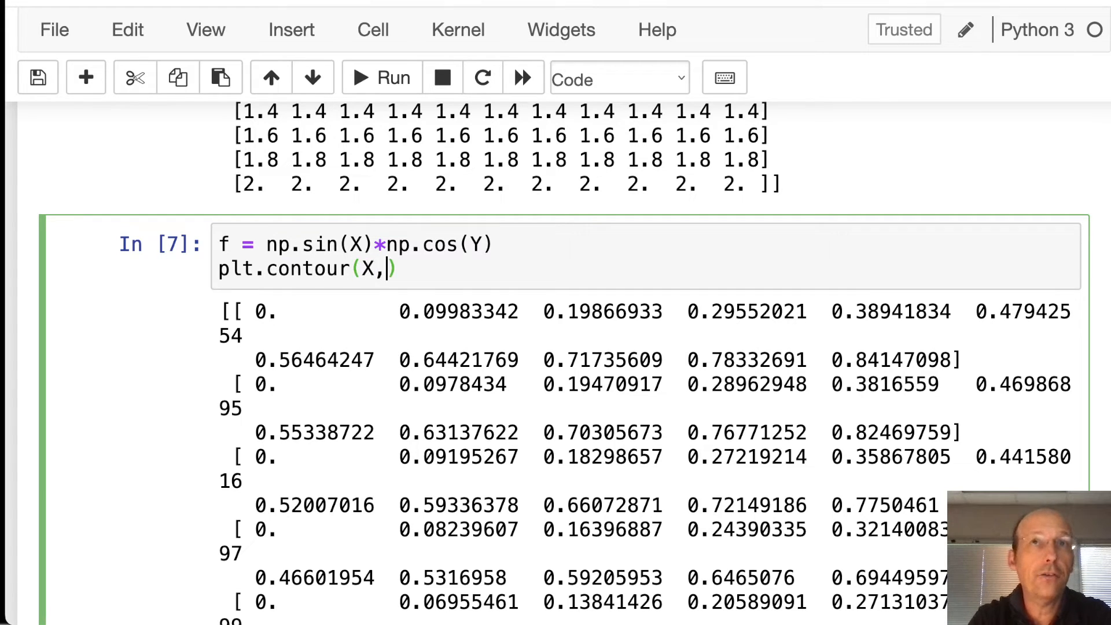
type("Y,")
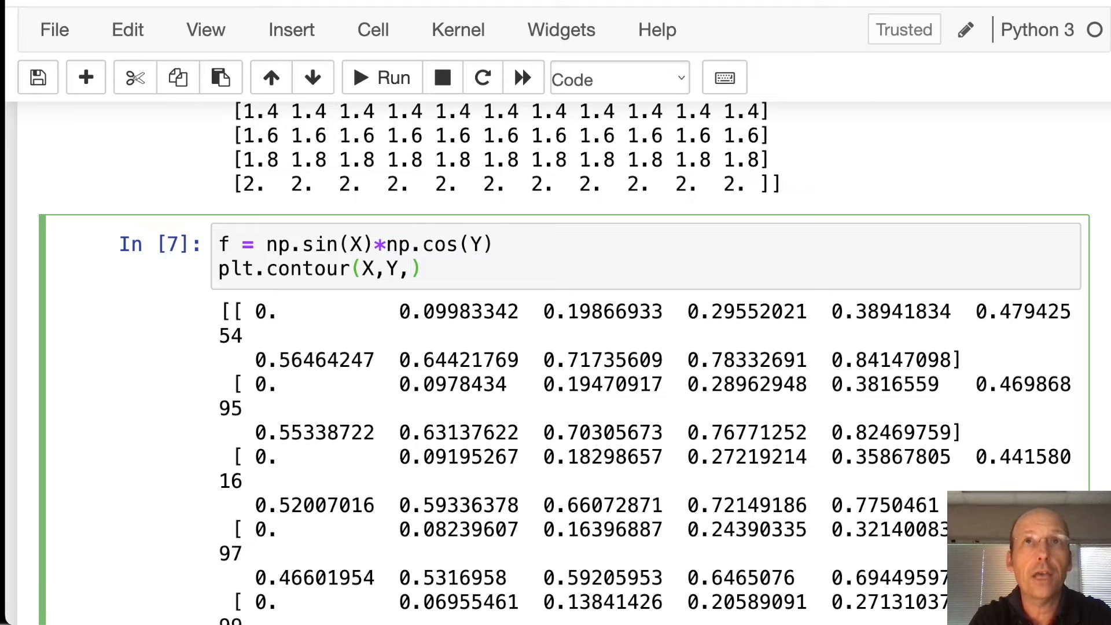
type("f")
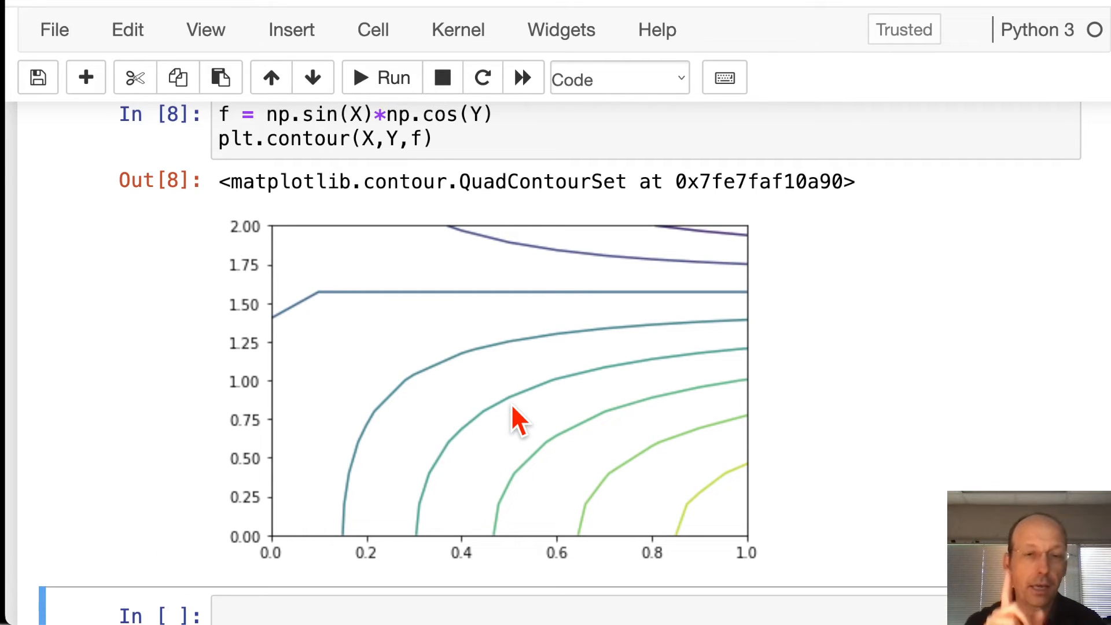
mouse_move(587, 337)
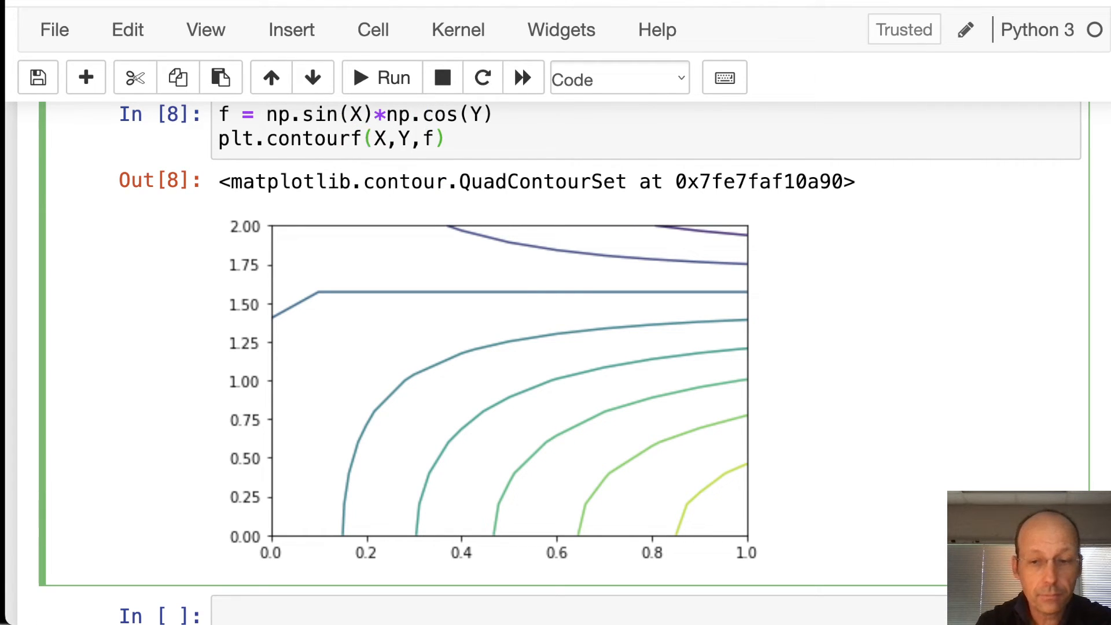
mouse_move(603, 235)
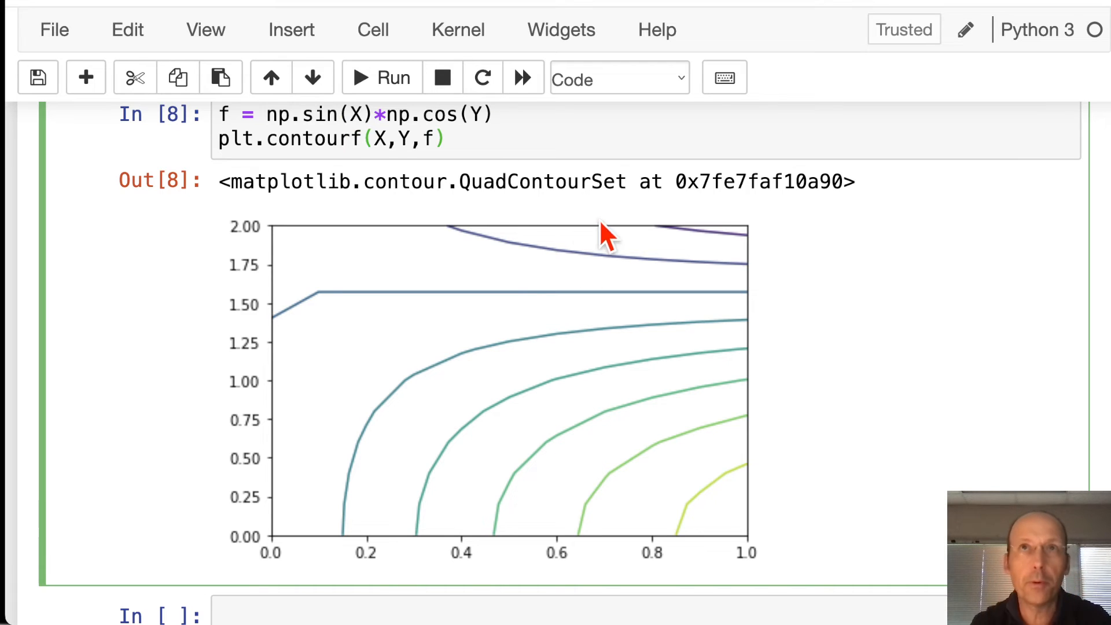
mouse_move(620, 301)
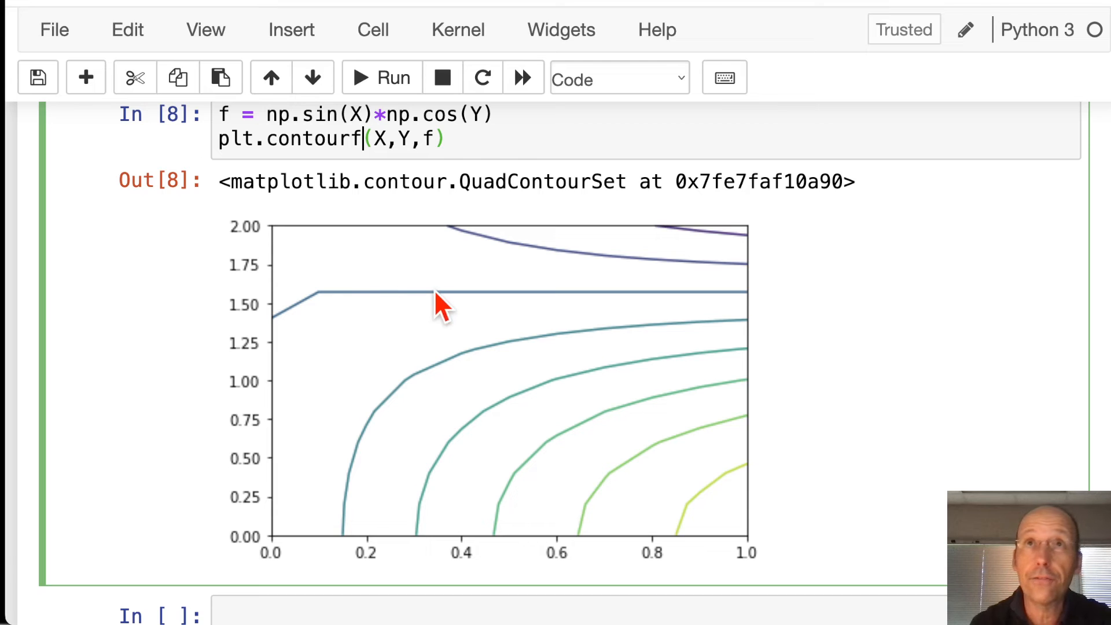
mouse_move(744, 329)
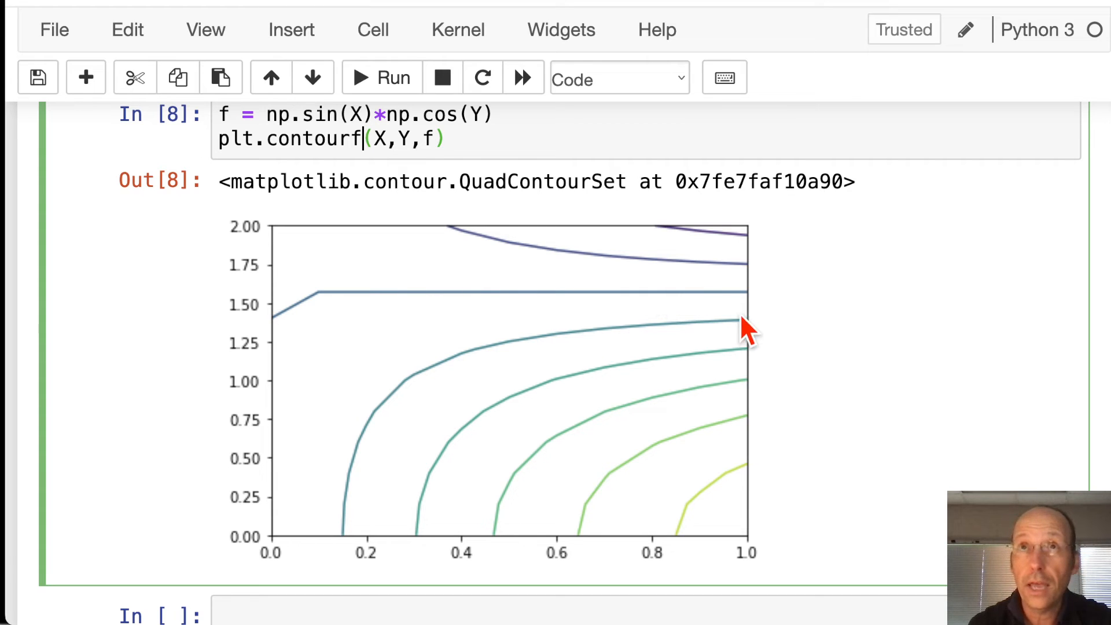
mouse_move(508, 454)
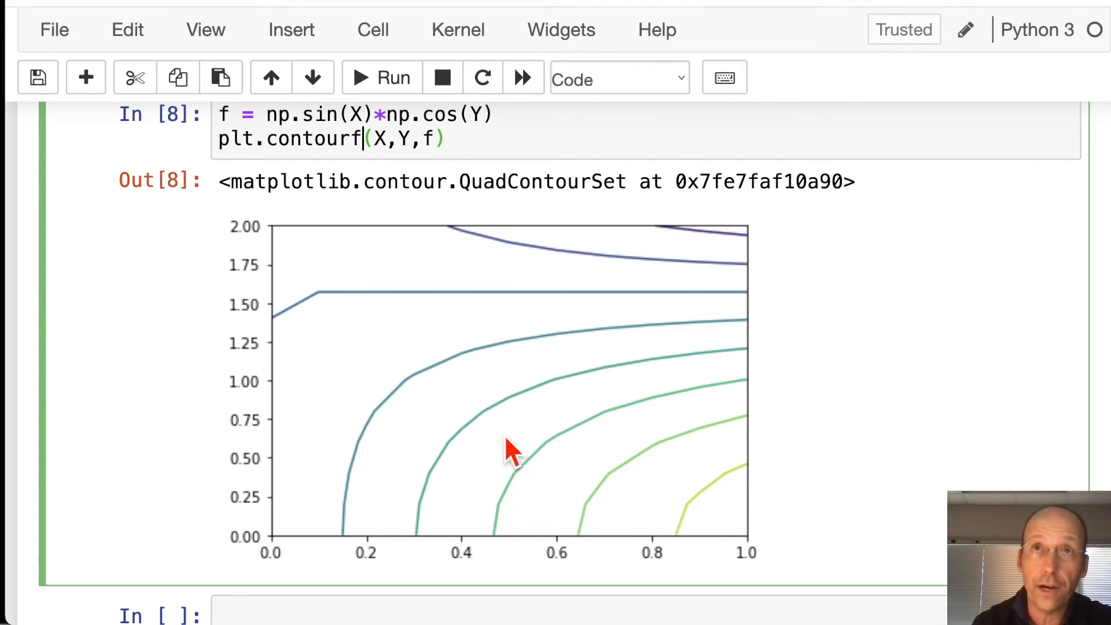
mouse_move(491, 445)
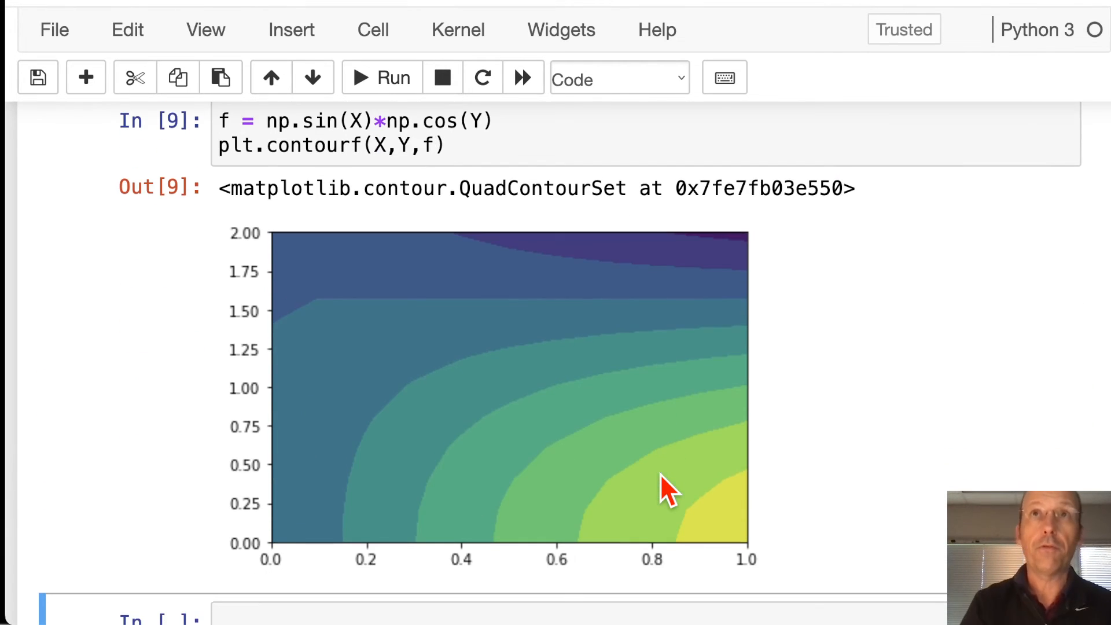
mouse_move(624, 395)
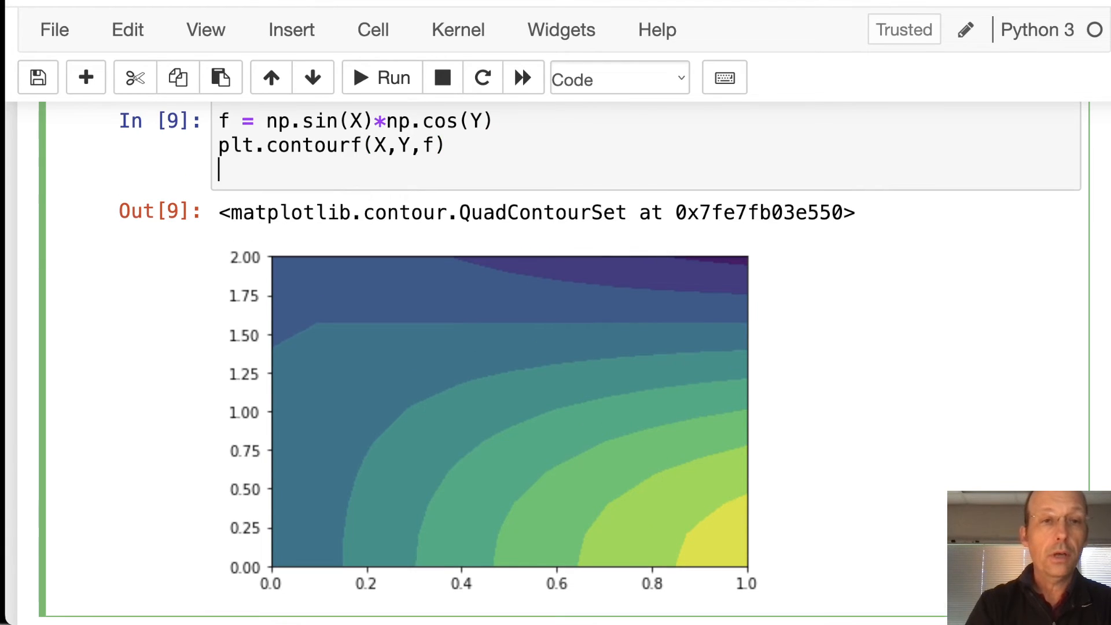
Step: Add plt.colorbar() to the cell and scroll to see the full colorbar
type("plt.colorbar(")
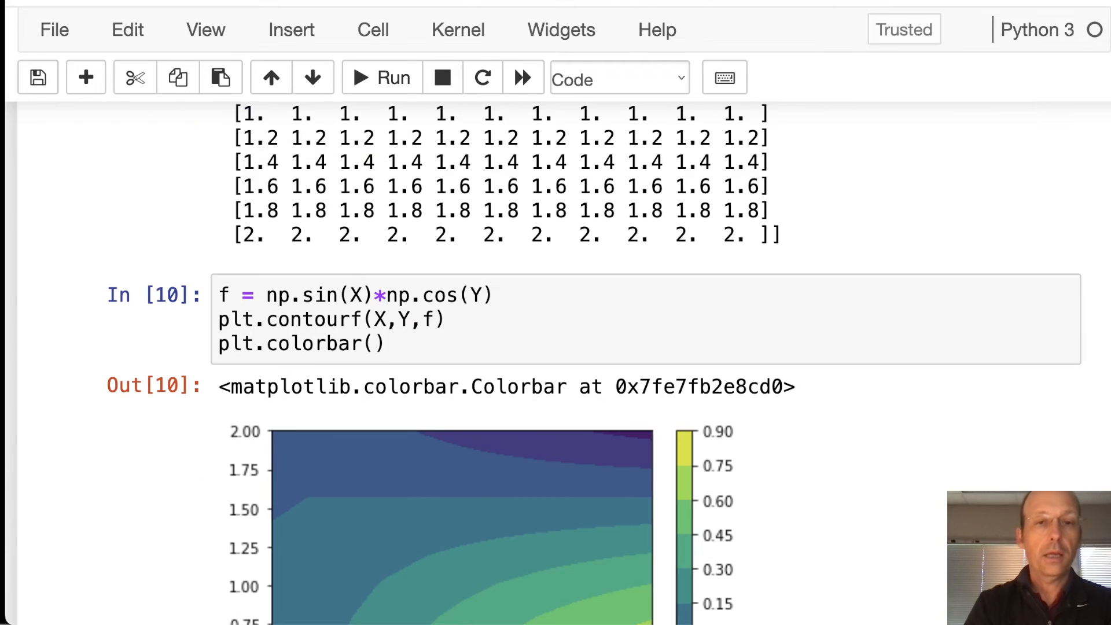
scroll("down", 3)
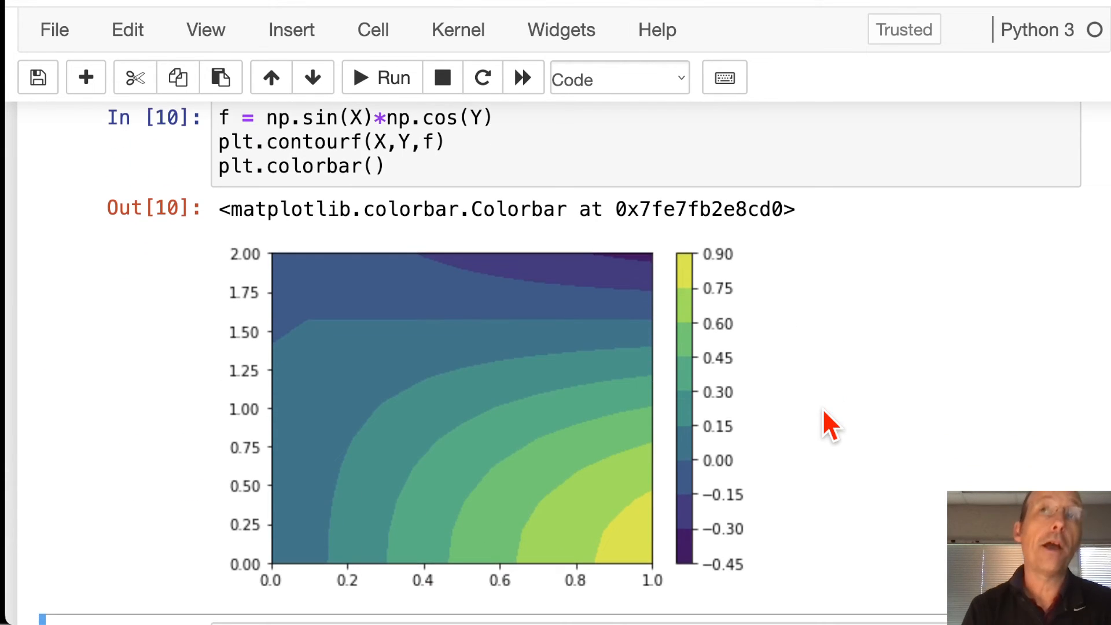
mouse_move(722, 283)
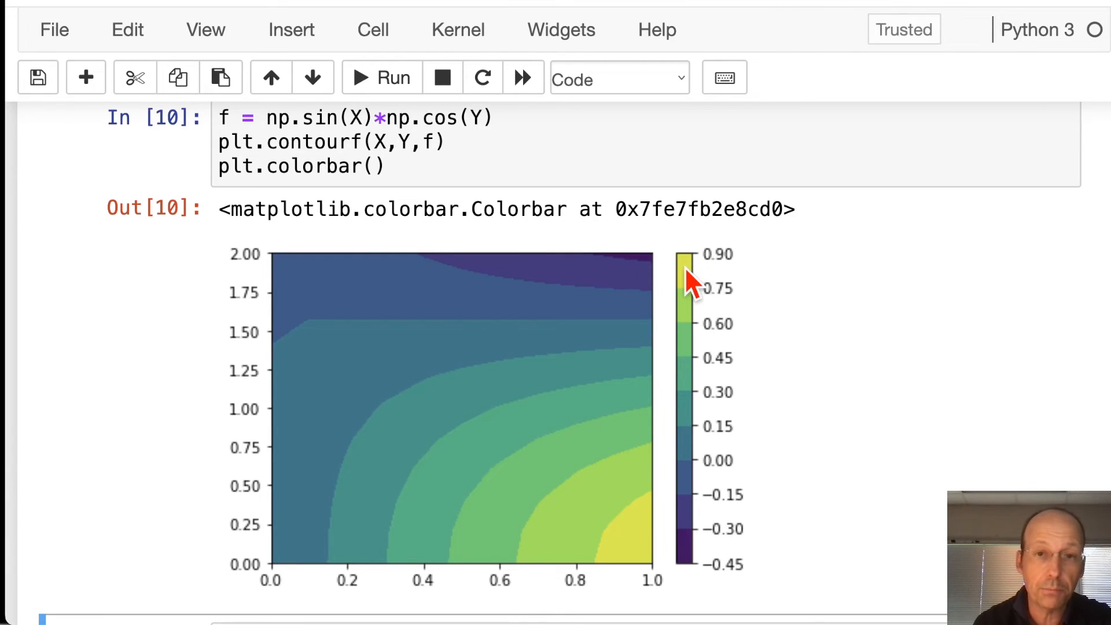
mouse_move(539, 298)
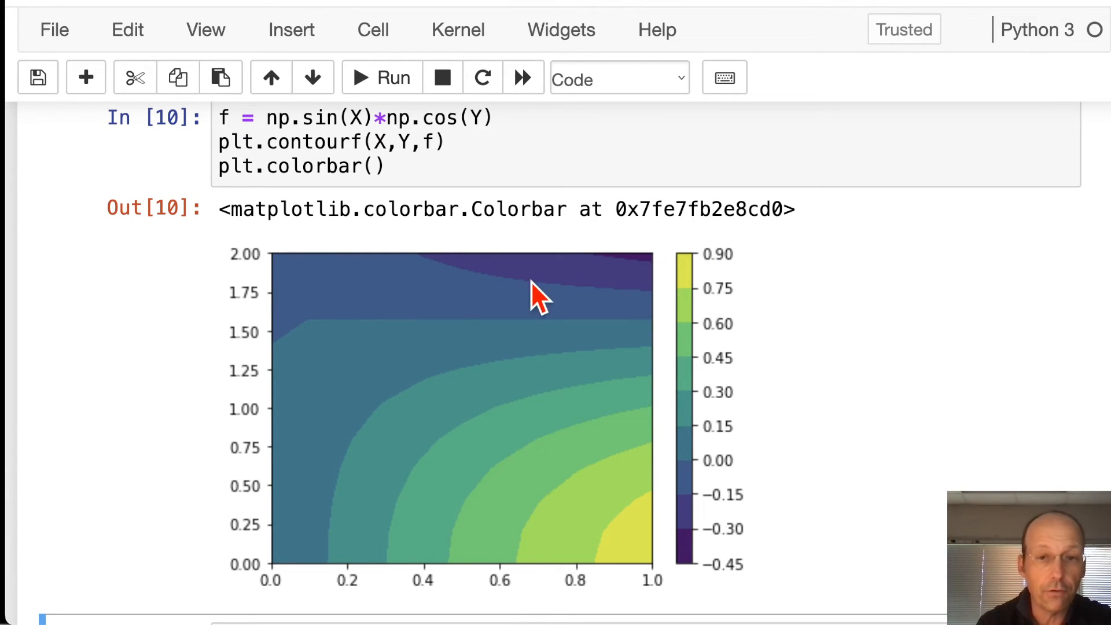
mouse_move(690, 574)
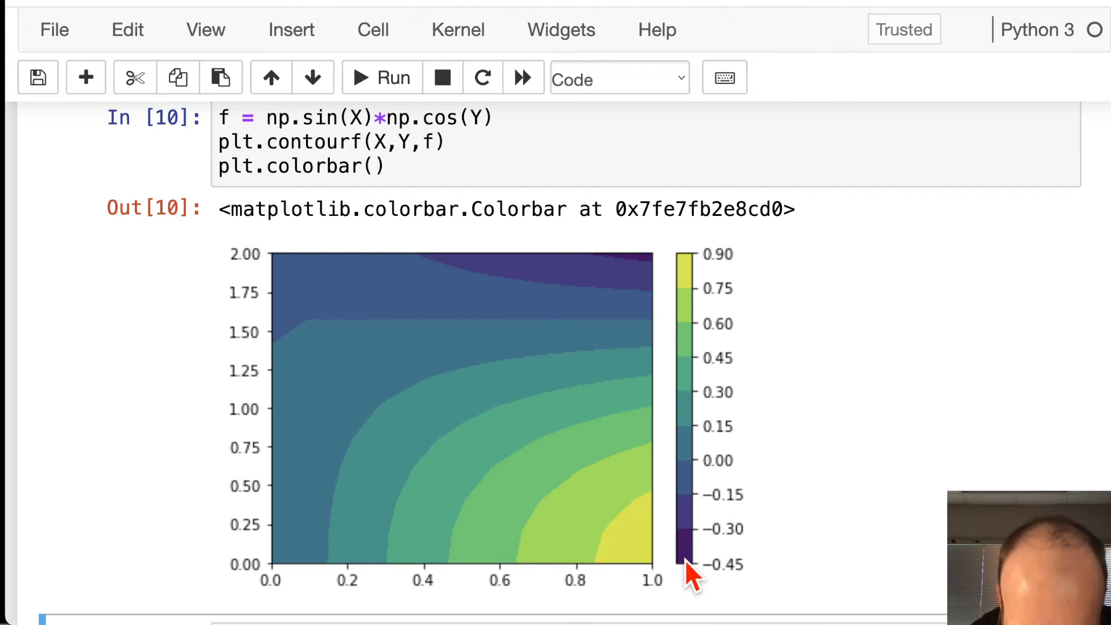
mouse_move(737, 588)
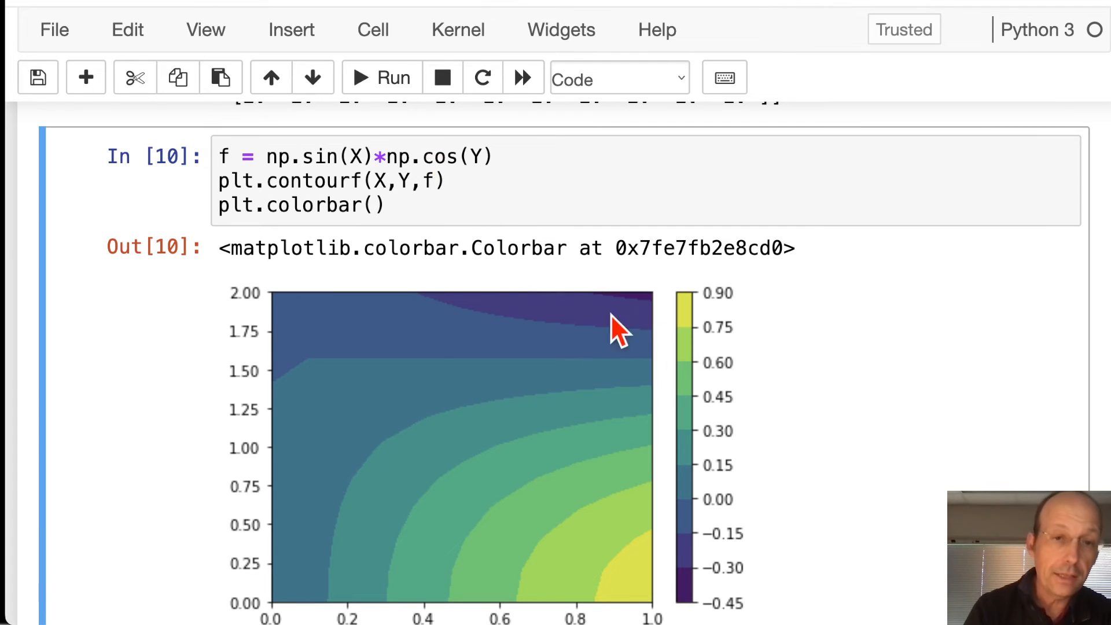
mouse_move(563, 517)
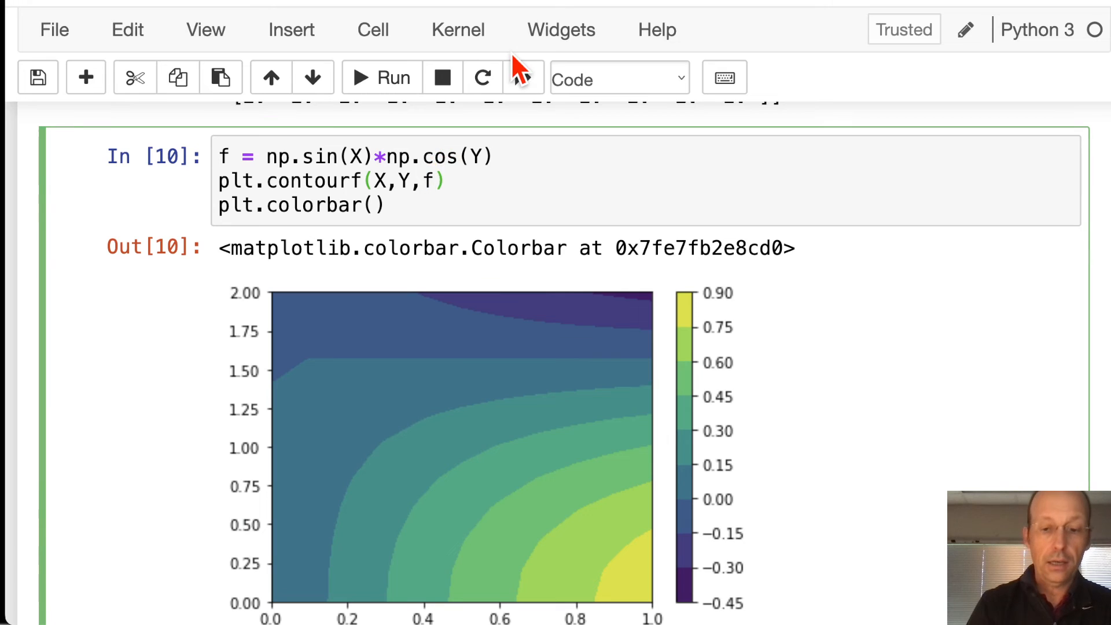
Step: Pass levels=20 to plt.contourf and rerun to redraw the finer plot
type("lebe")
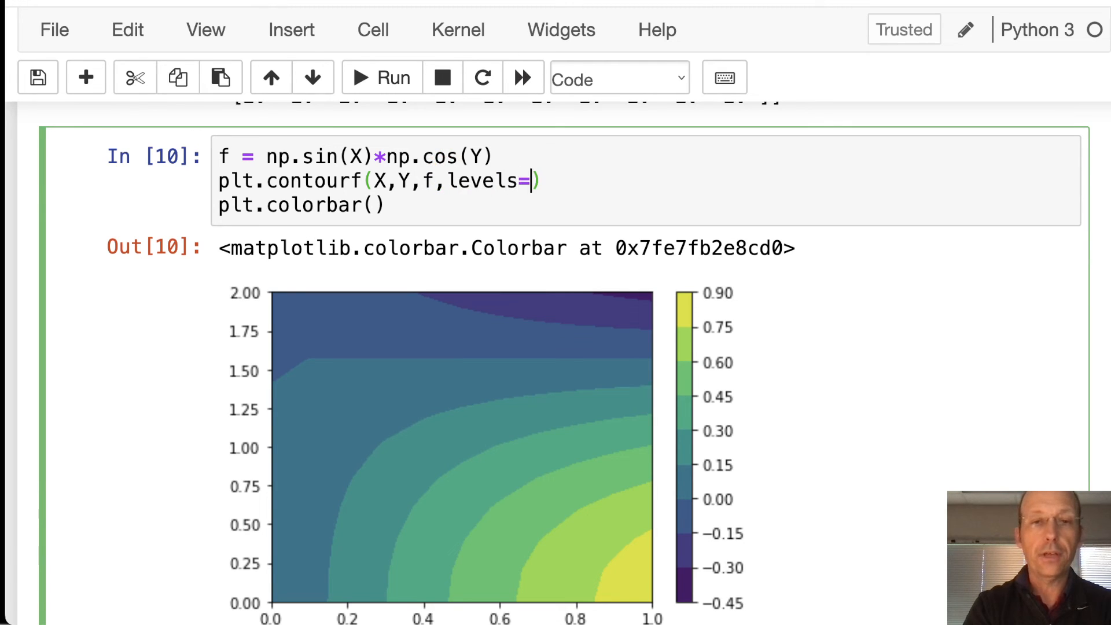
left_click(523, 78)
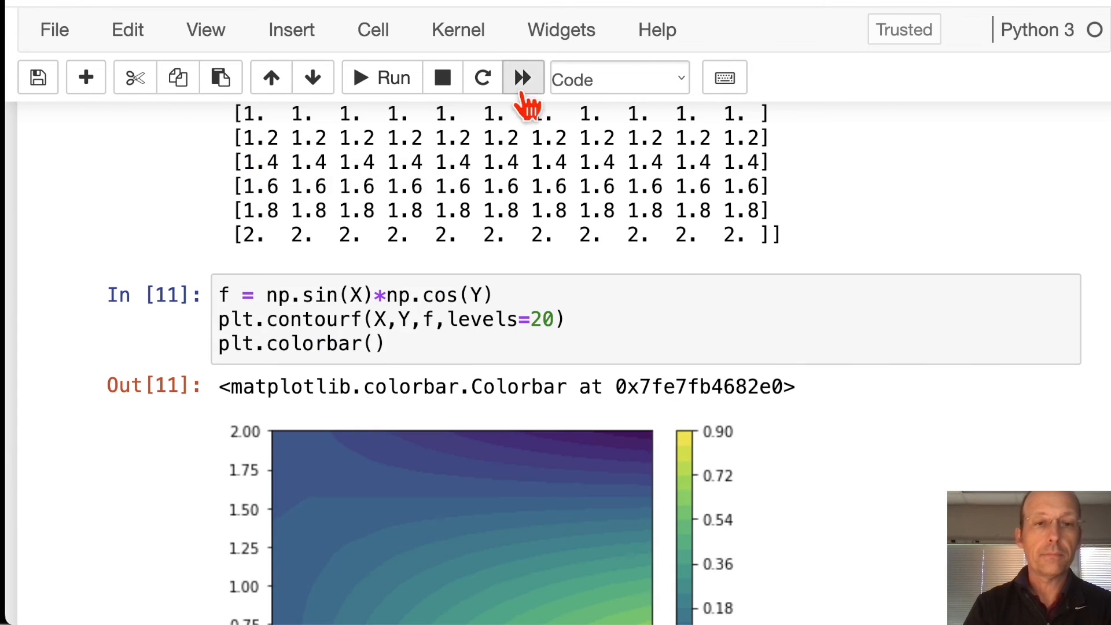
scroll("down", 3)
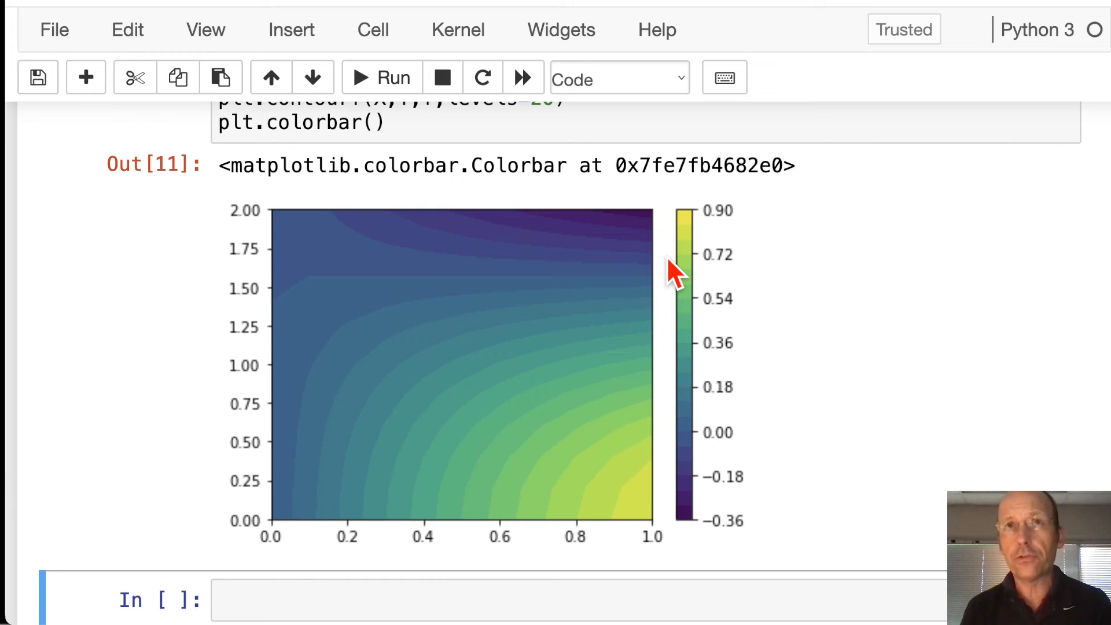
mouse_move(542, 241)
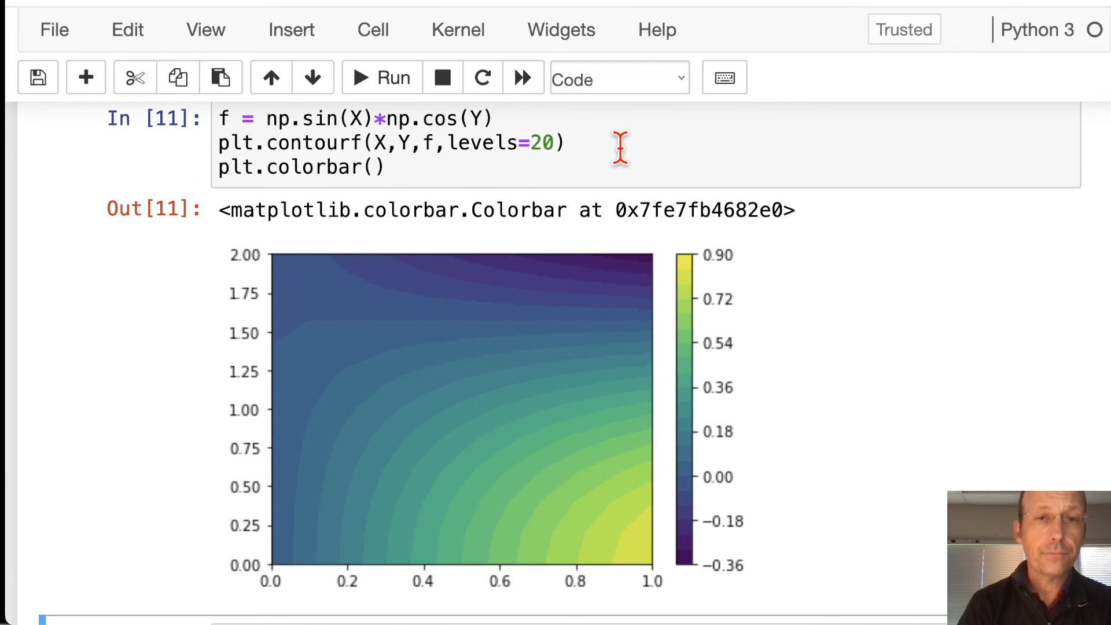
Step: Label the colorbar "f", add plt.xlabel("x") and plt.ylabel("y"), and rerun
type("label=\"")
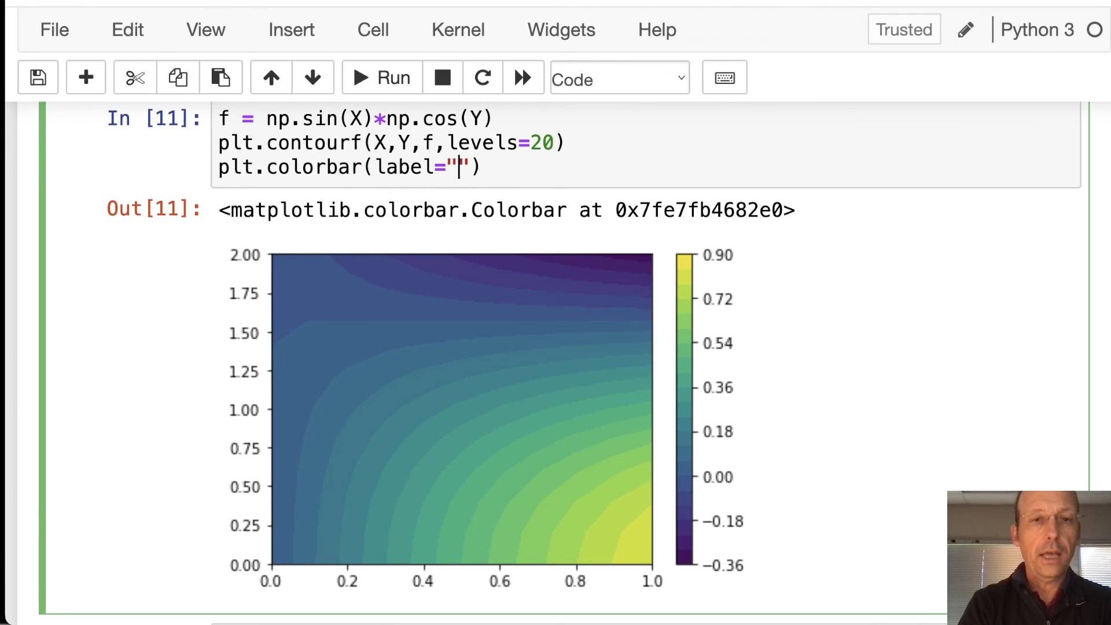
type("f")
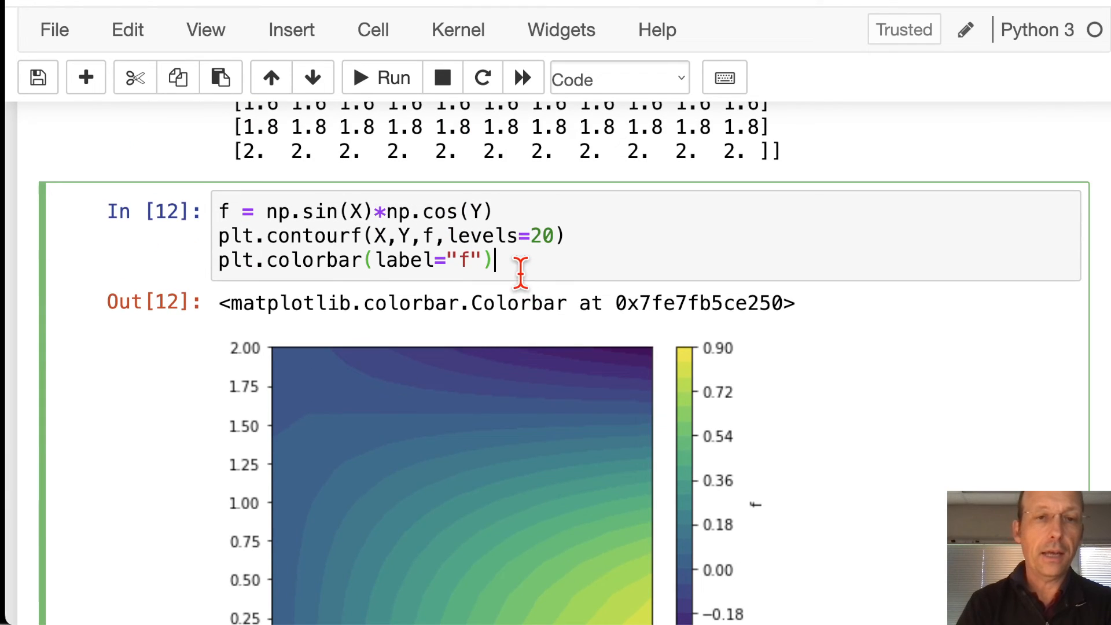
type("plt.")
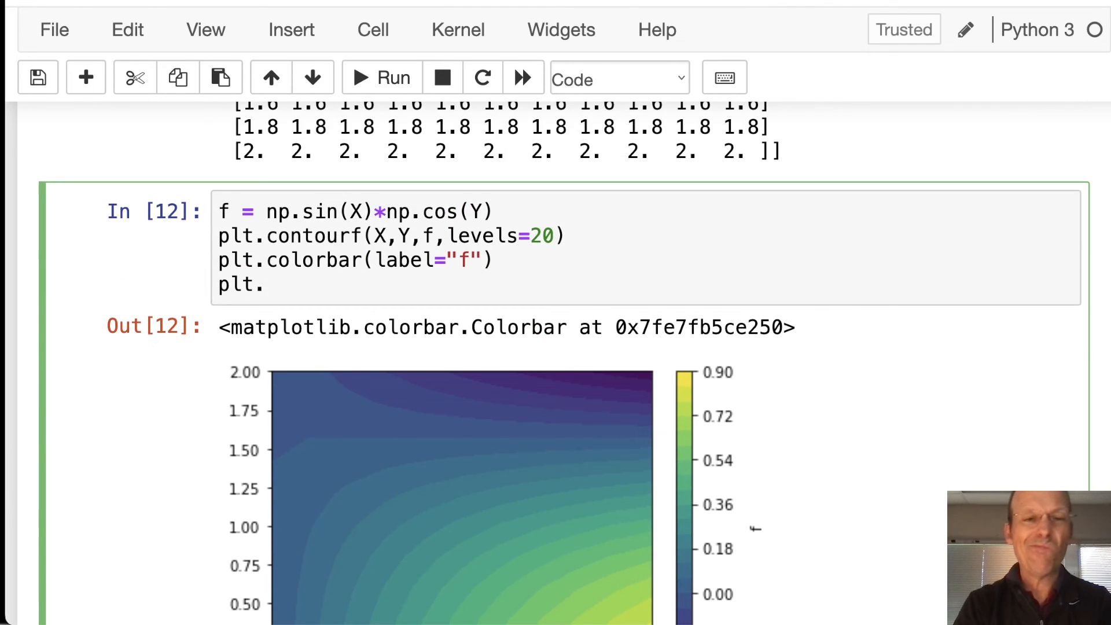
type("xlabel(\"x")
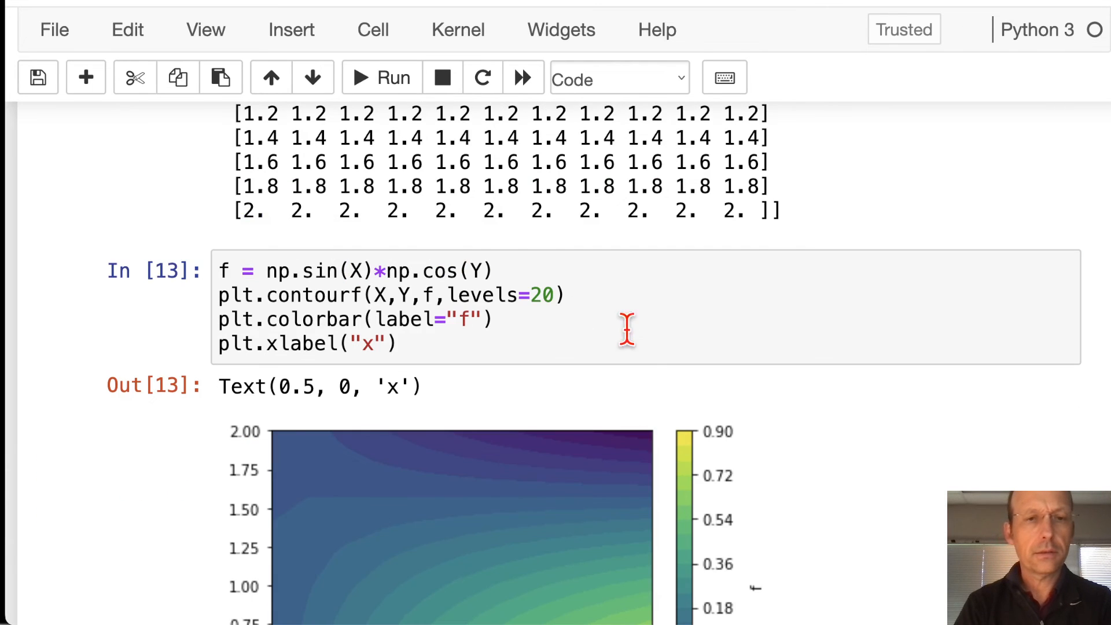
scroll("down", 3)
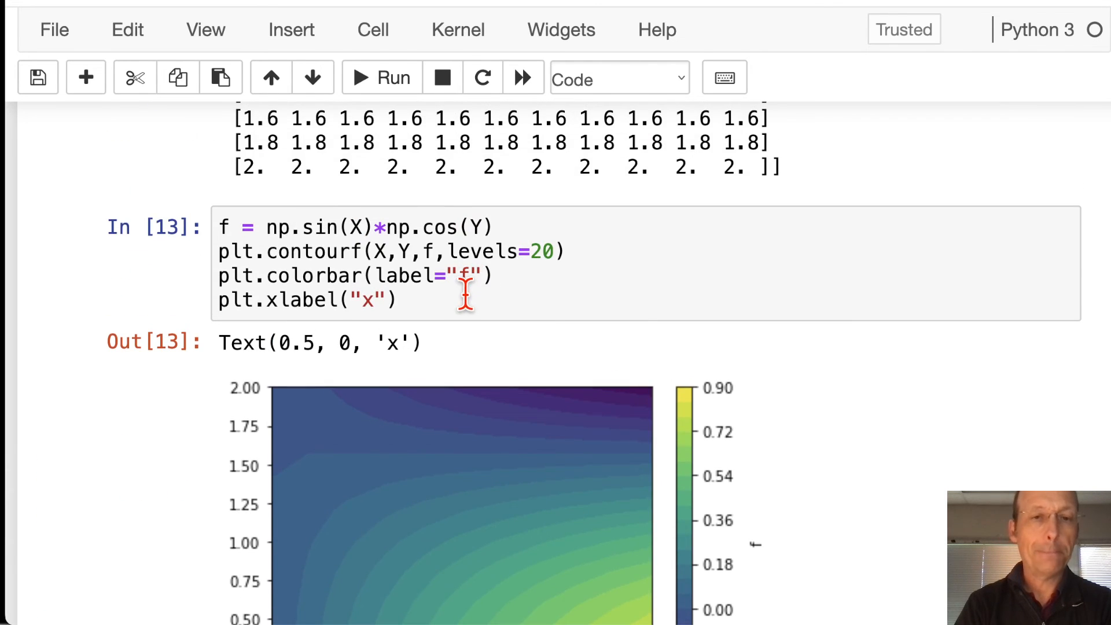
type("p")
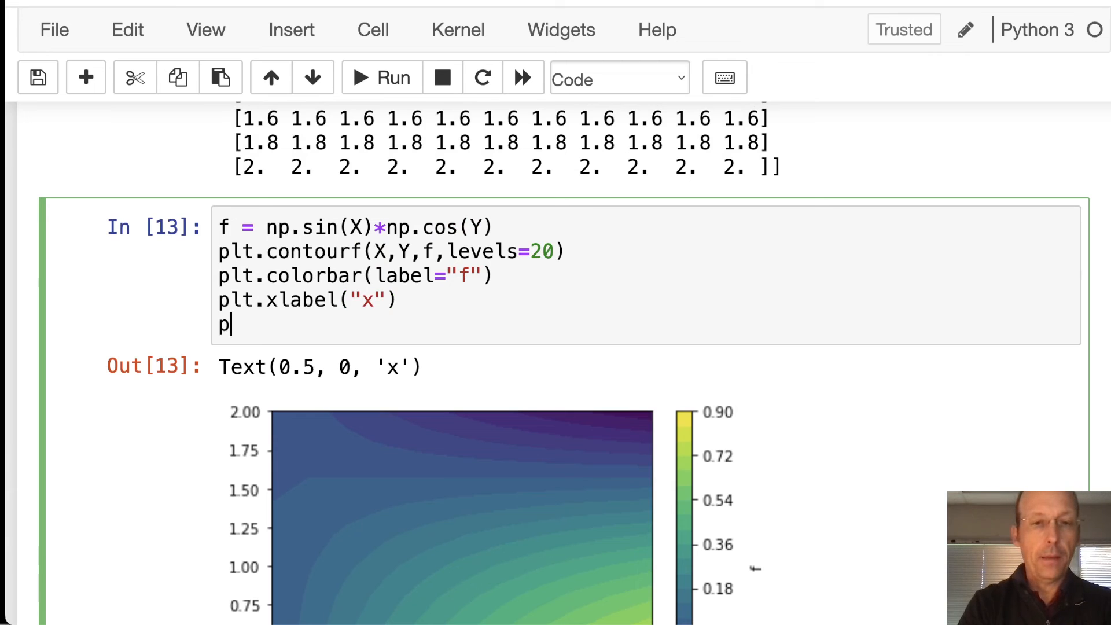
type("lt.ylab")
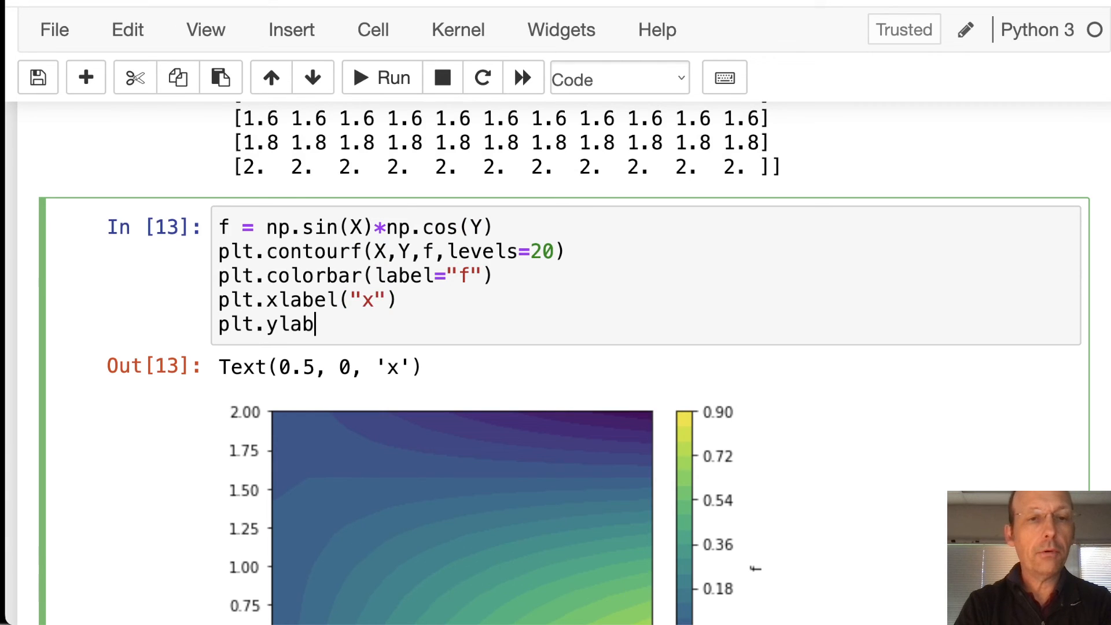
type("el(\"y\")")
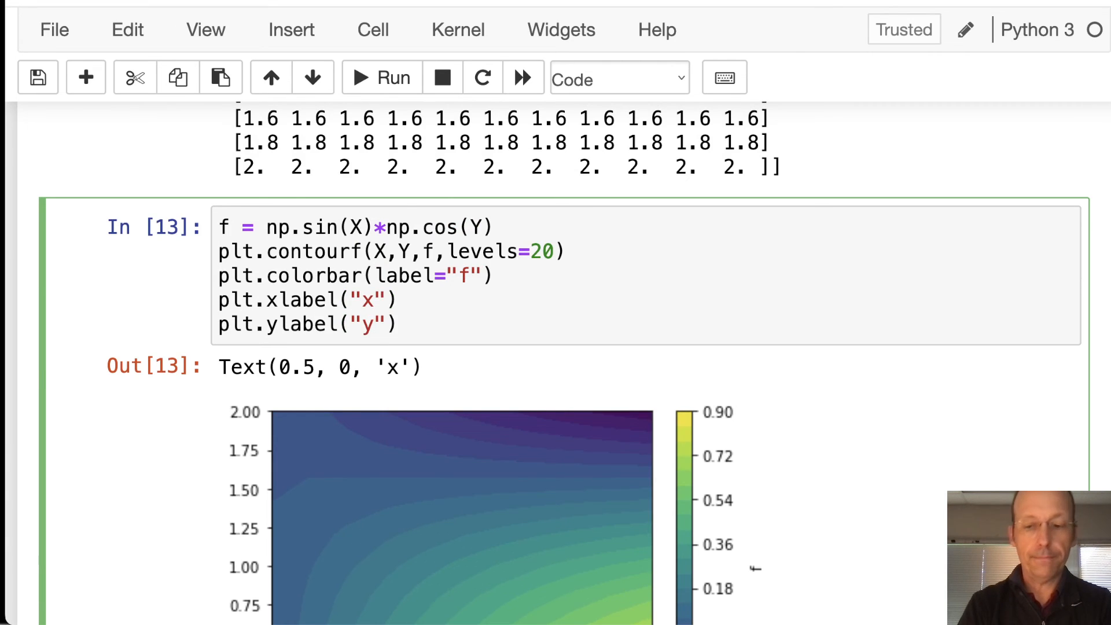
left_click(381, 79)
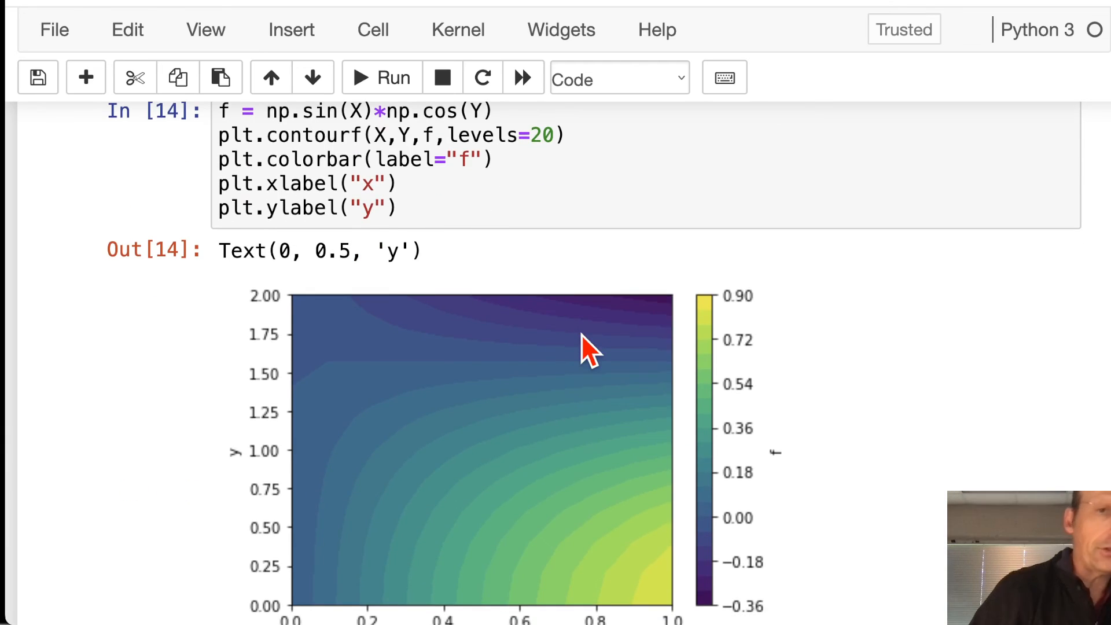
scroll("down", 3)
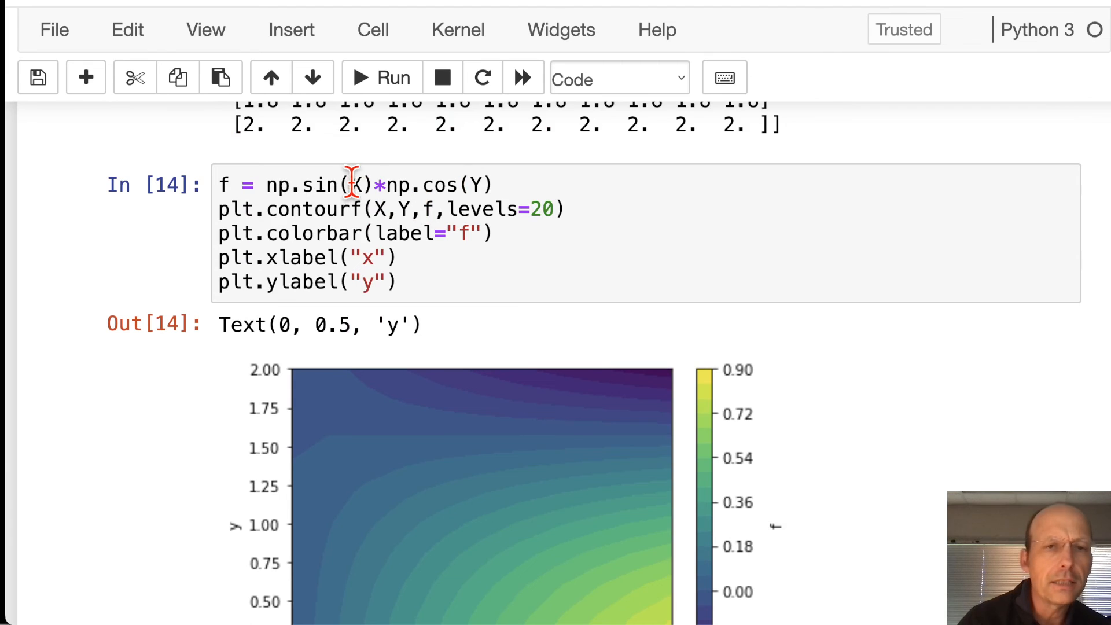
Step: Insert '4*' before X in np.sin(X) so the formula becomes f = np.sin(4*X)*np.cos(Y)
left_click(350, 185)
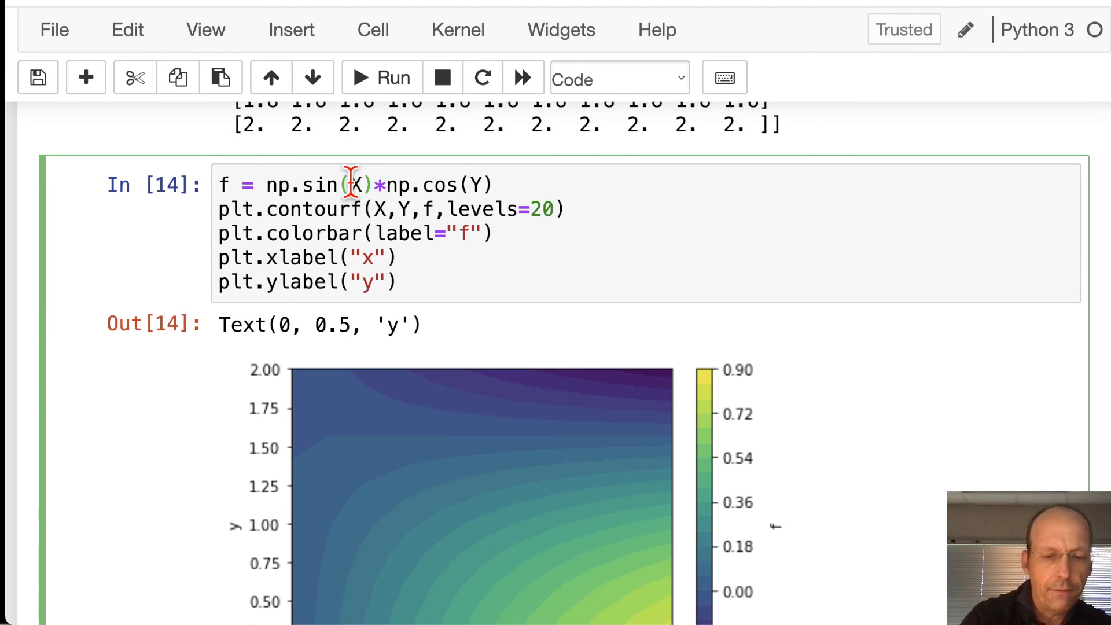
type("4*")
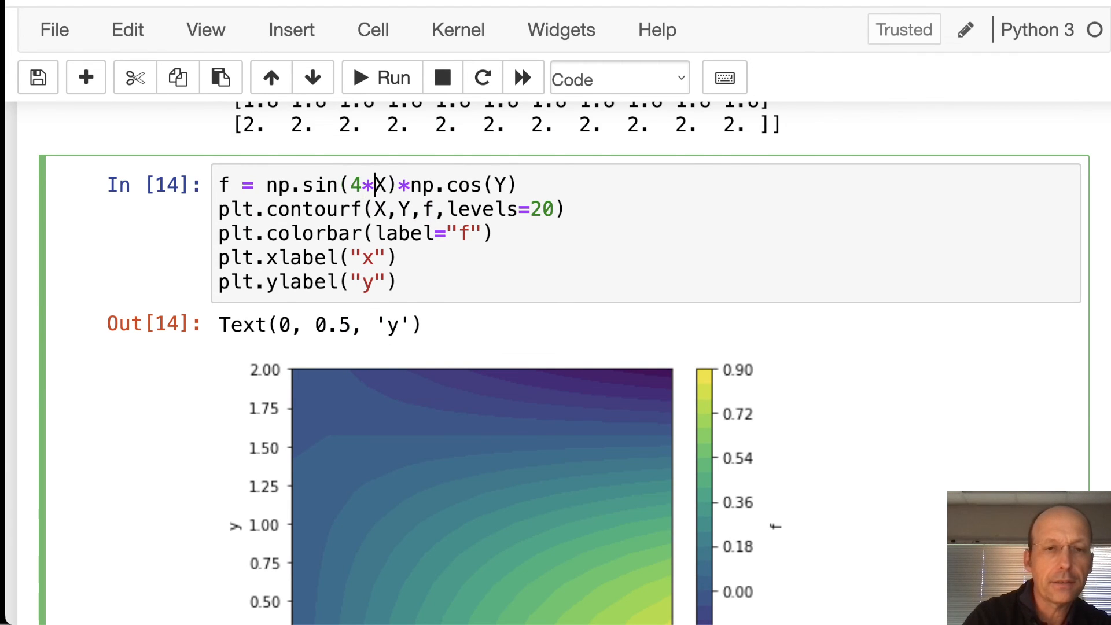